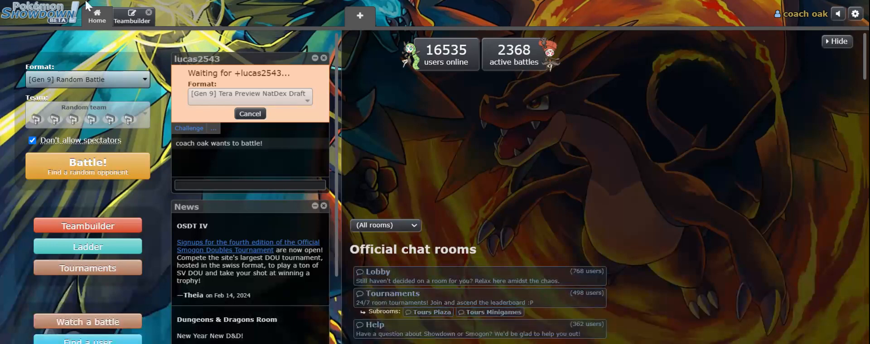
{"action": "mouse_move", "coordinate": [89, 6]}
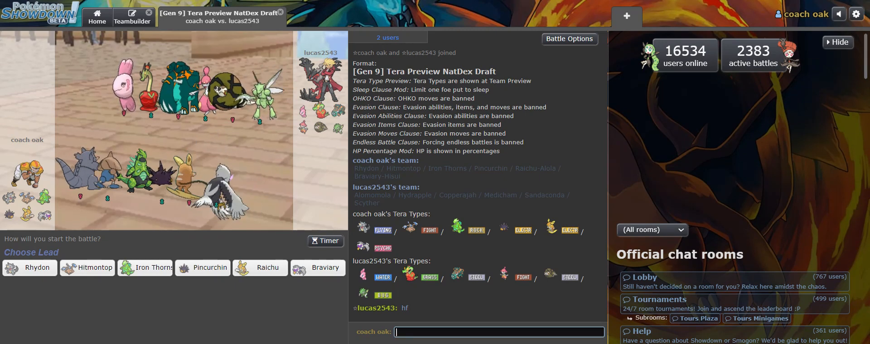
Reply 'you as well' in chat and lead with Pincurchin
{"action": "type", "text": "you as"}
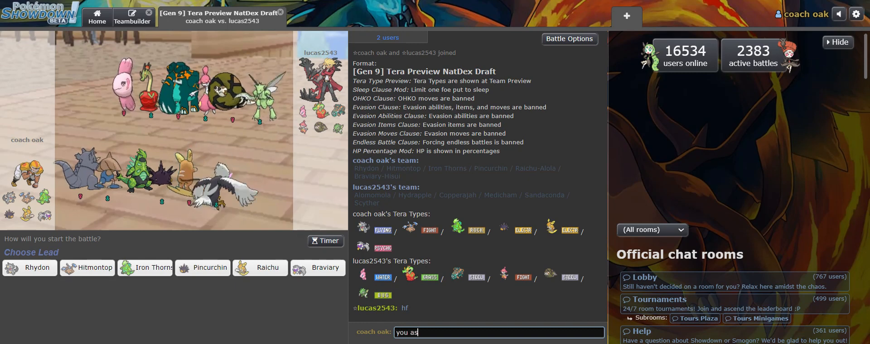
{"action": "key", "text": "enter"}
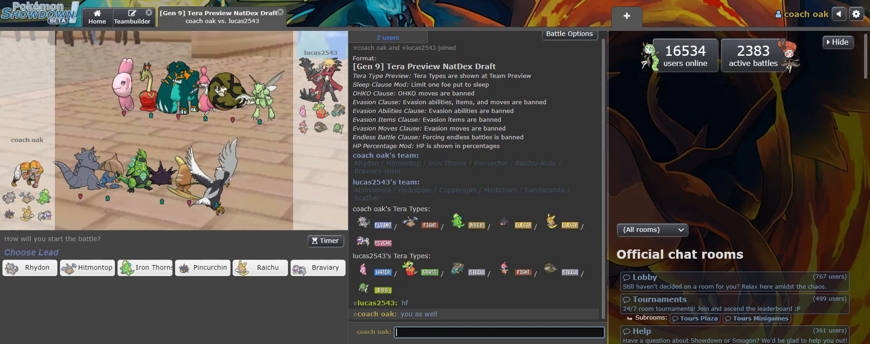
{"action": "mouse_move", "coordinate": [258, 269]}
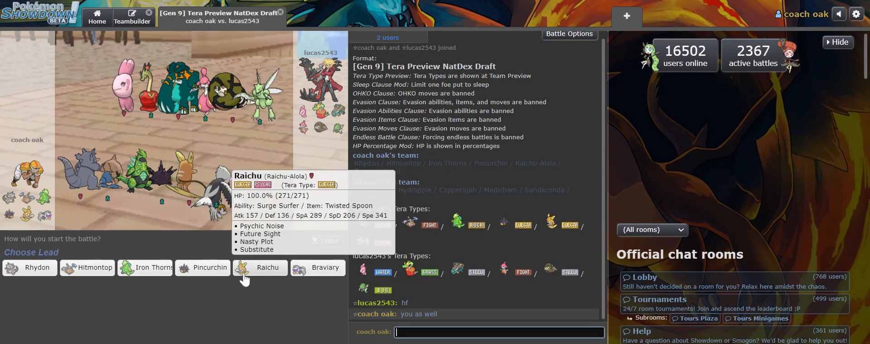
{"action": "mouse_move", "coordinate": [202, 268]}
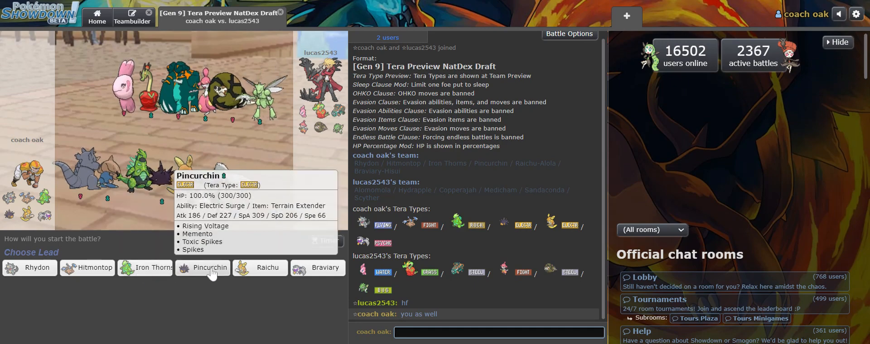
{"action": "mouse_move", "coordinate": [156, 246]}
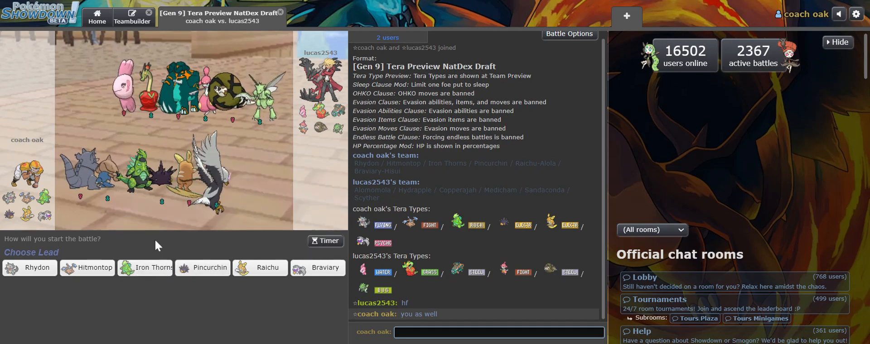
{"action": "mouse_move", "coordinate": [145, 268]}
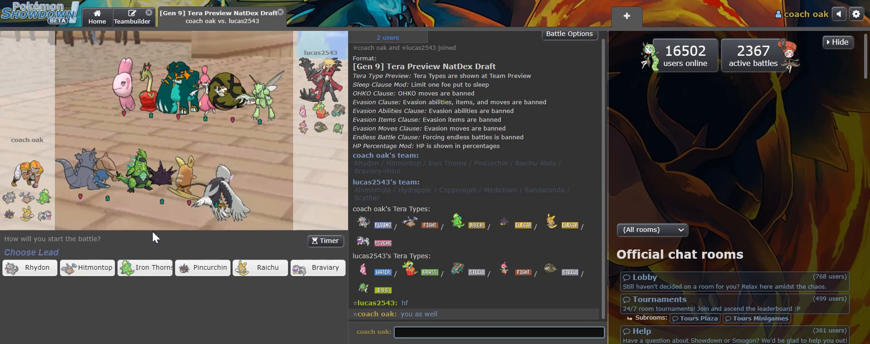
{"action": "mouse_move", "coordinate": [29, 268]}
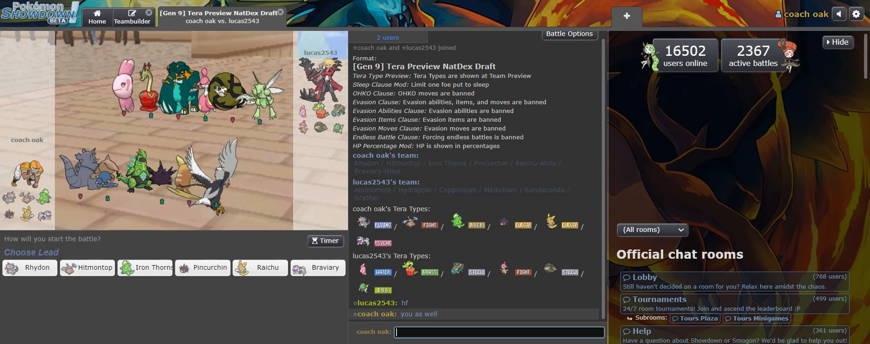
{"action": "mouse_move", "coordinate": [150, 268]}
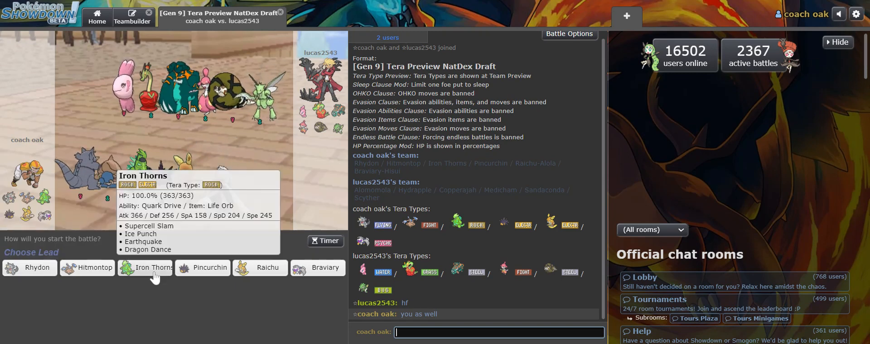
{"action": "mouse_move", "coordinate": [203, 268]}
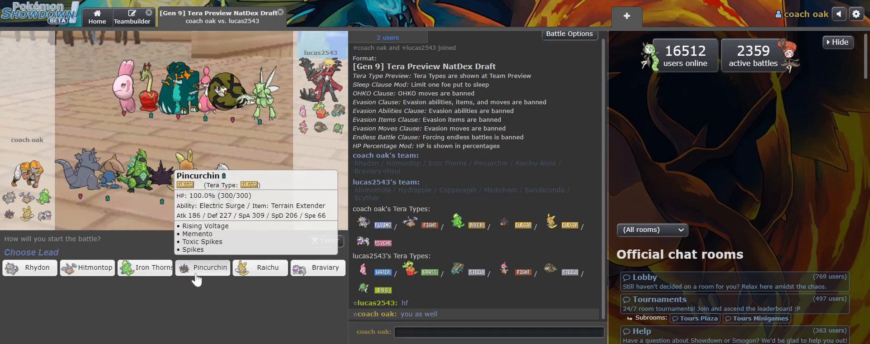
{"action": "left_click", "coordinate": [210, 269]}
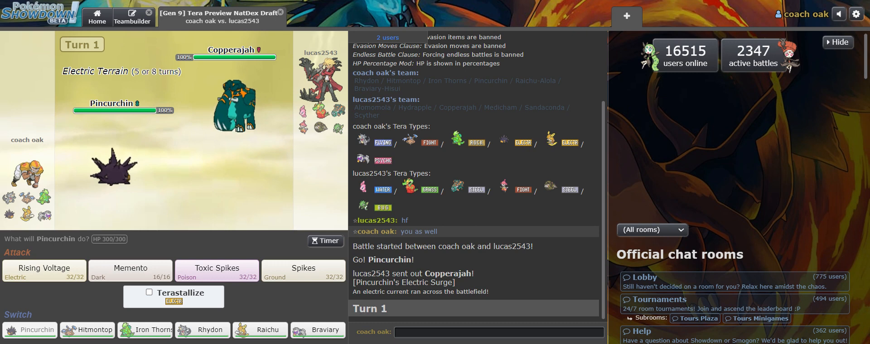
{"action": "mouse_move", "coordinate": [256, 194]}
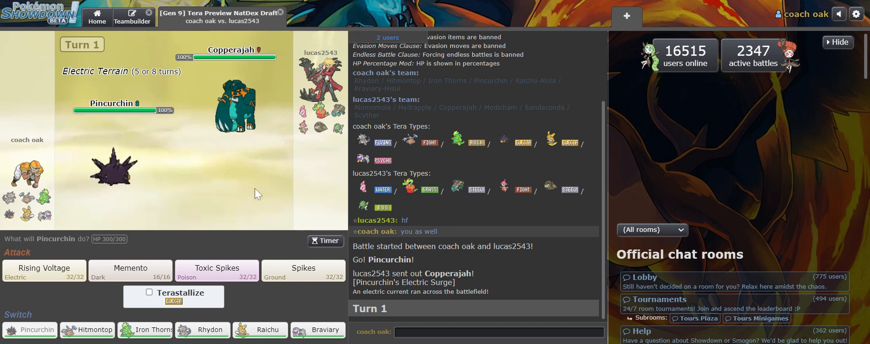
Switch Pincurchin out for Hitmontop and skip the turn animations
{"action": "left_click", "coordinate": [87, 330]}
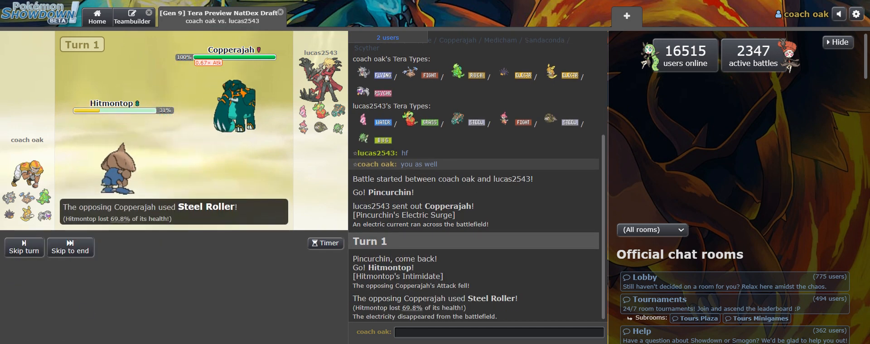
{"action": "left_click", "coordinate": [24, 247]}
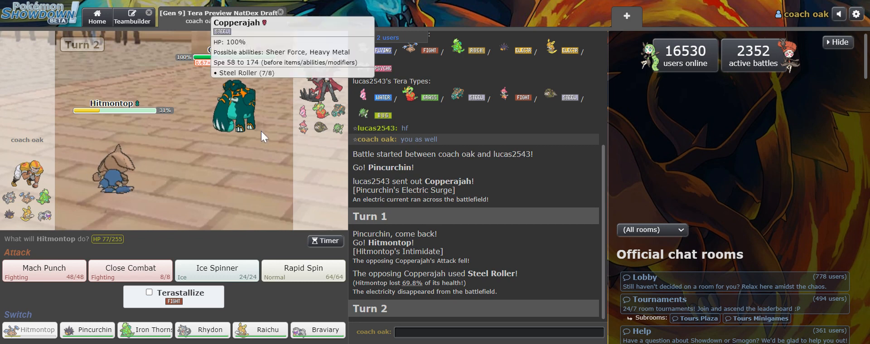
{"action": "mouse_move", "coordinate": [269, 151]}
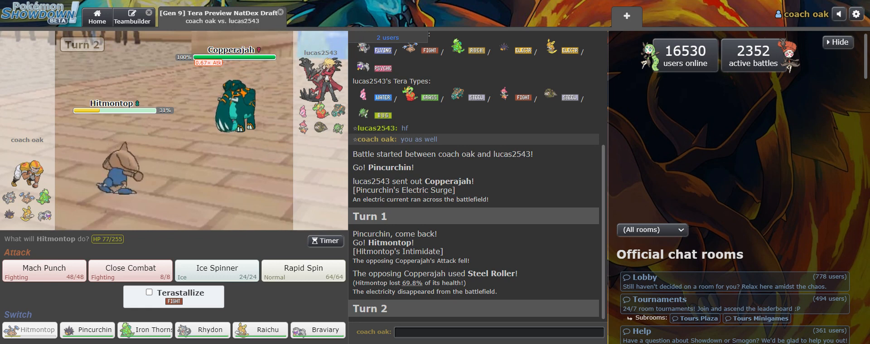
{"action": "mouse_move", "coordinate": [226, 199]}
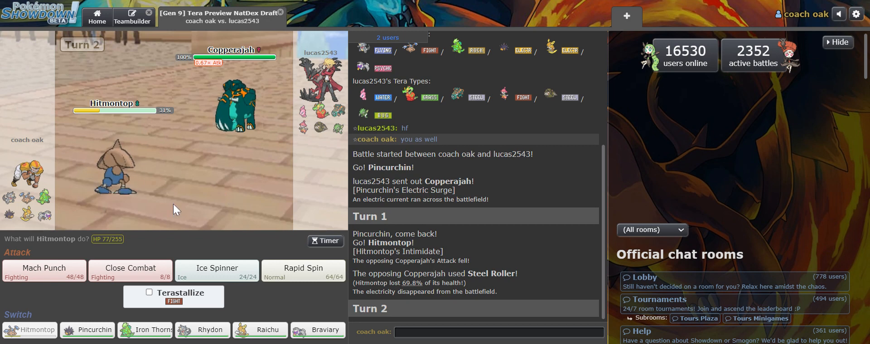
{"action": "mouse_move", "coordinate": [145, 330]}
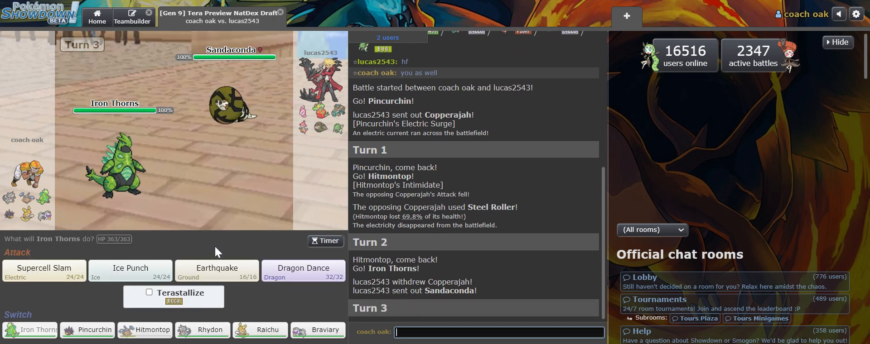
{"action": "mouse_move", "coordinate": [318, 330]}
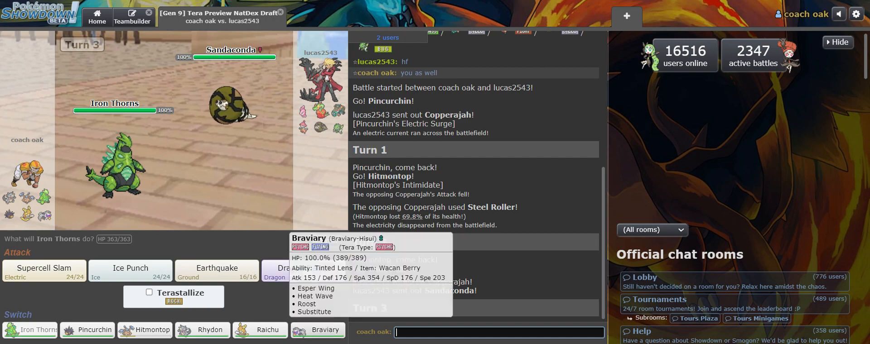
{"action": "mouse_move", "coordinate": [145, 330]}
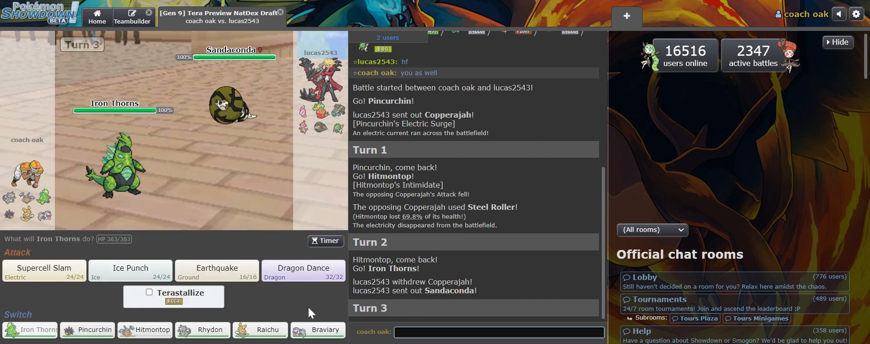
{"action": "mouse_move", "coordinate": [318, 330]}
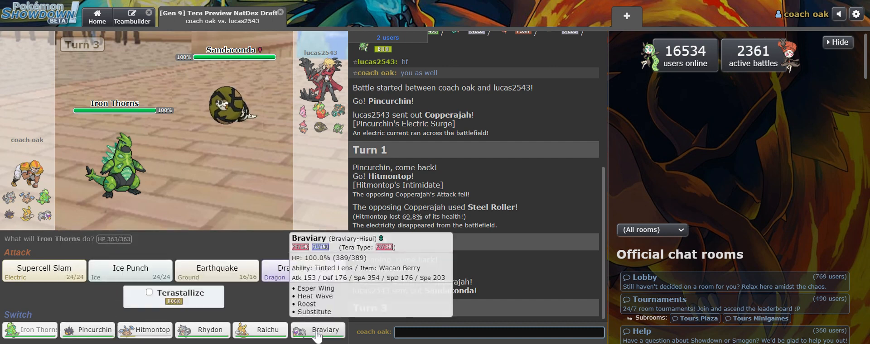
Switch Iron Thorns out for Braviary
{"action": "left_click", "coordinate": [317, 329]}
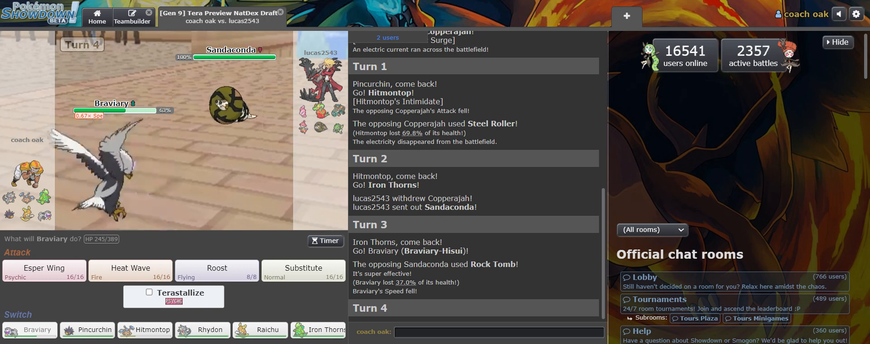
{"action": "mouse_move", "coordinate": [217, 271]}
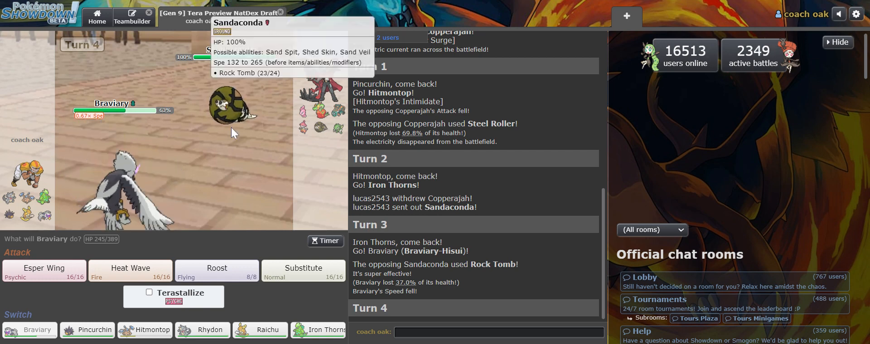
{"action": "mouse_move", "coordinate": [191, 247]}
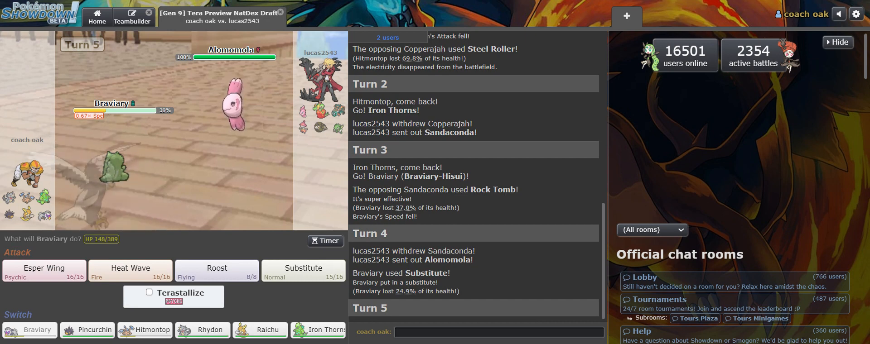
{"action": "mouse_move", "coordinate": [81, 254]}
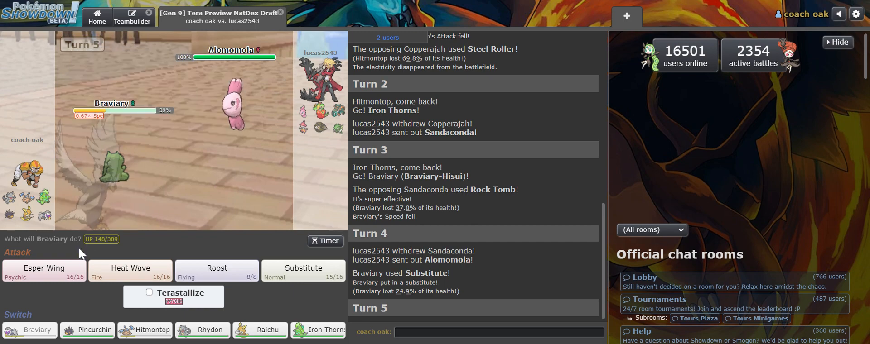
{"action": "mouse_move", "coordinate": [44, 268]}
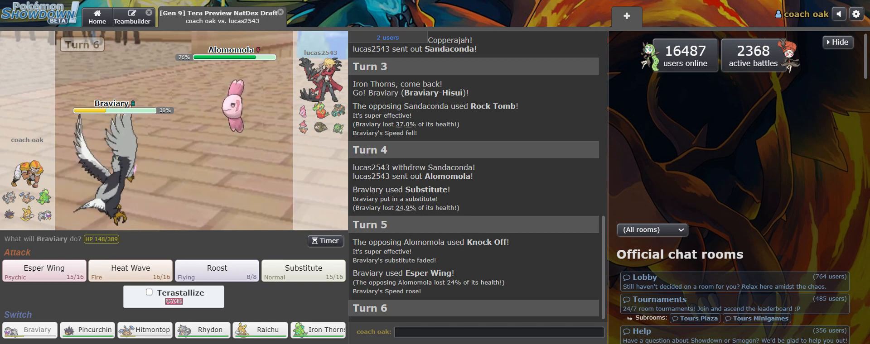
{"action": "mouse_move", "coordinate": [216, 272]}
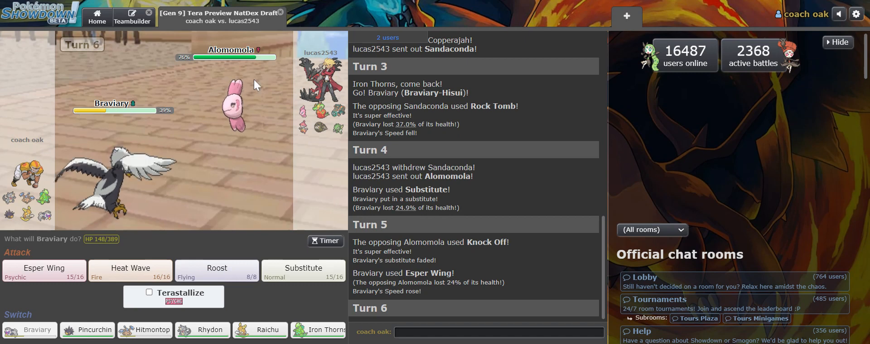
{"action": "mouse_move", "coordinate": [217, 268]}
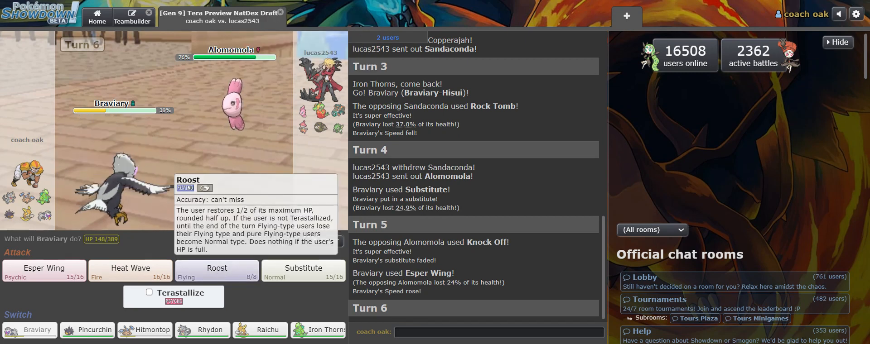
{"action": "mouse_move", "coordinate": [481, 3]}
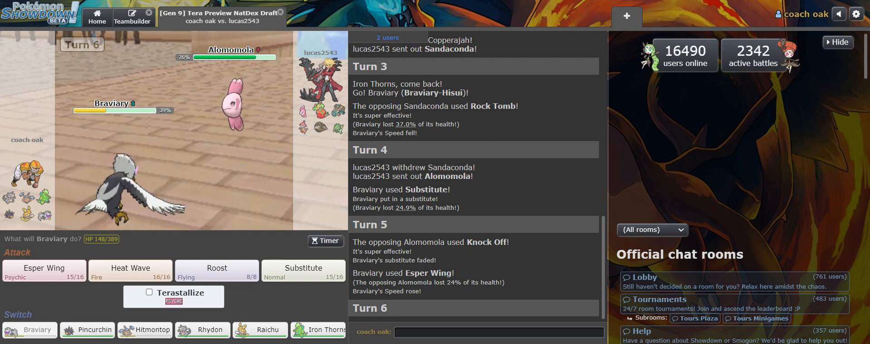
{"action": "mouse_move", "coordinate": [217, 271]}
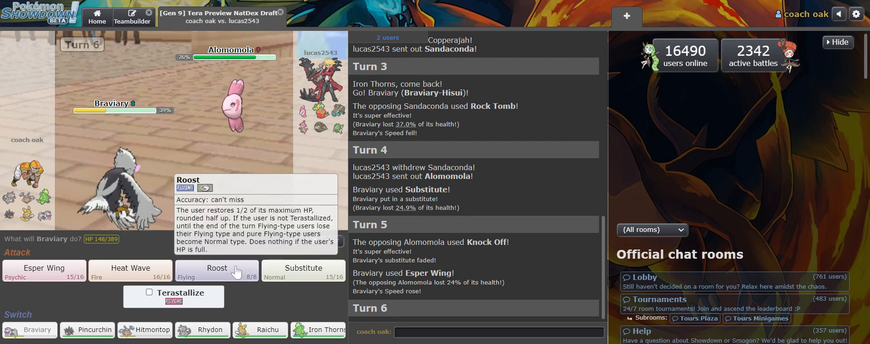
Heal Braviary with Roost on turn 6
{"action": "left_click", "coordinate": [216, 271]}
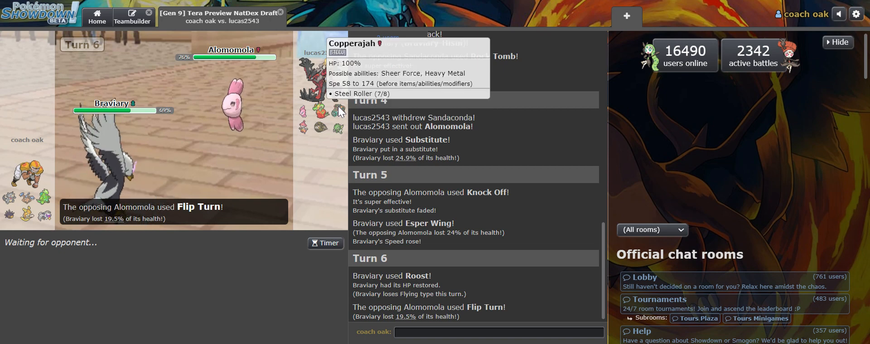
{"action": "mouse_move", "coordinate": [256, 197]}
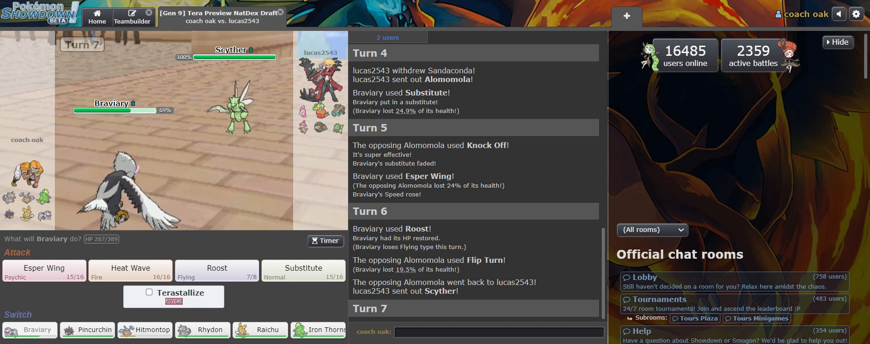
{"action": "mouse_move", "coordinate": [474, 5]}
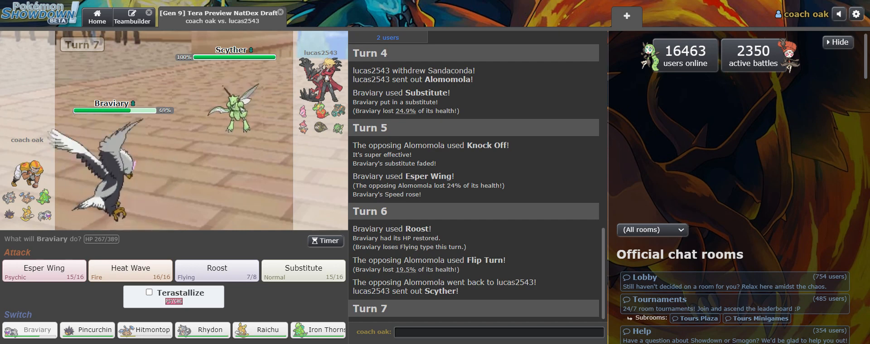
Switch Braviary out for Pincurchin on turn 7
{"action": "left_click", "coordinate": [87, 330]}
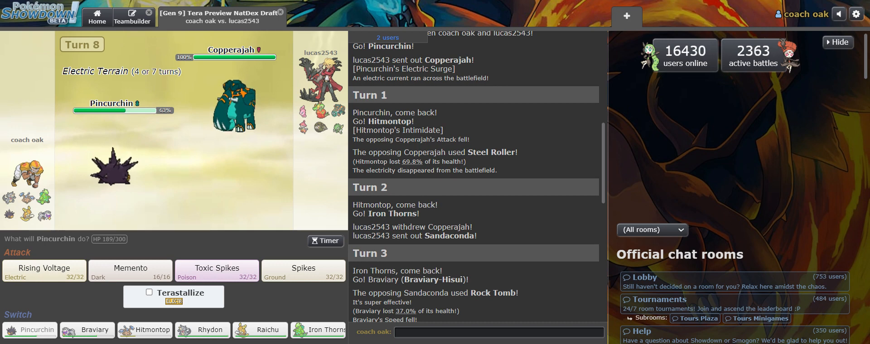
{"action": "left_click", "coordinate": [497, 333]}
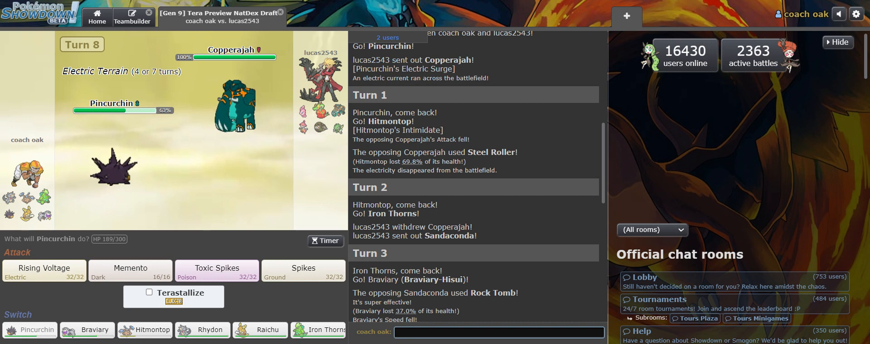
{"action": "mouse_move", "coordinate": [240, 242]}
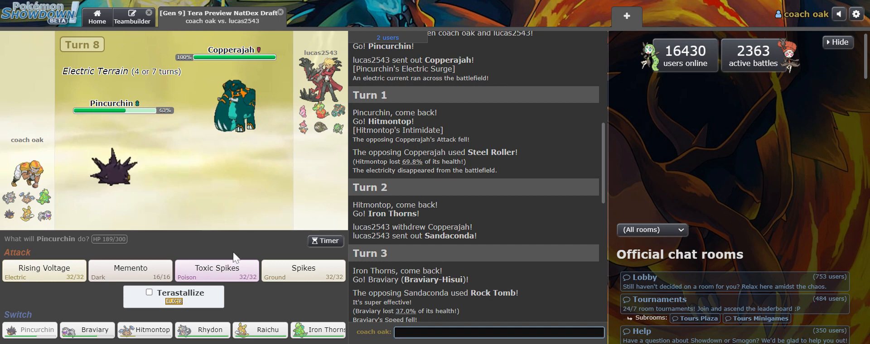
{"action": "mouse_move", "coordinate": [337, 128]}
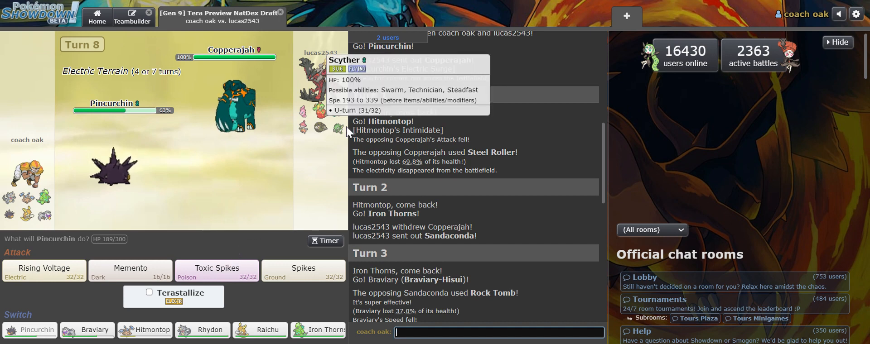
{"action": "mouse_move", "coordinate": [247, 197]}
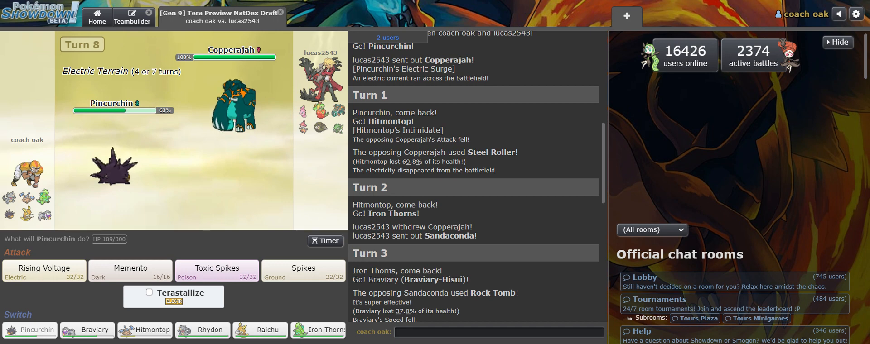
{"action": "mouse_move", "coordinate": [235, 108]}
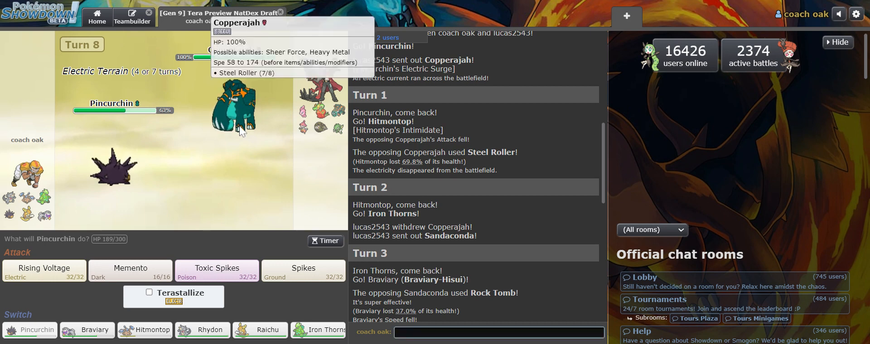
{"action": "mouse_move", "coordinate": [224, 227]}
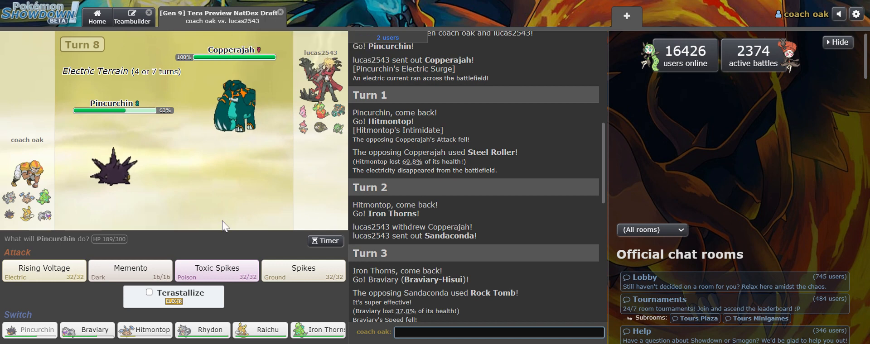
{"action": "left_click", "coordinate": [497, 332]}
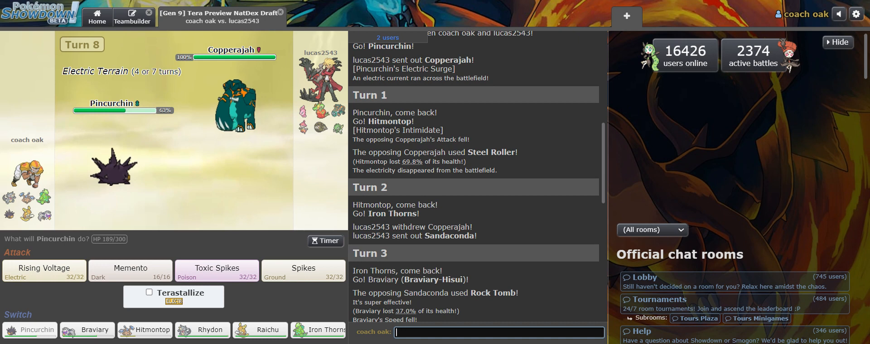
{"action": "mouse_move", "coordinate": [145, 331]}
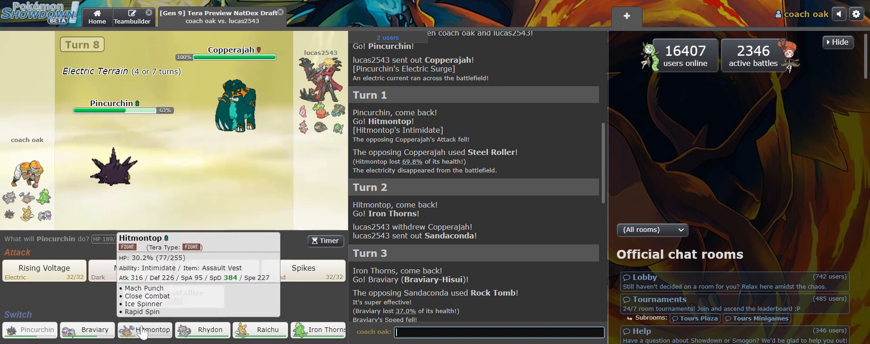
Send Hitmontop in for Pincurchin on turn 8
{"action": "left_click", "coordinate": [145, 330]}
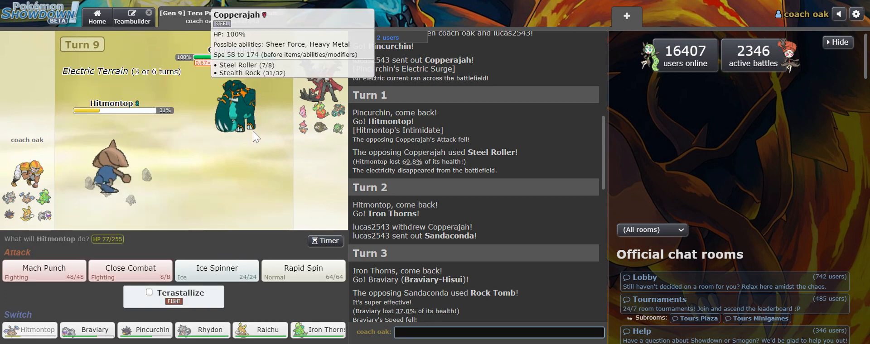
{"action": "mouse_move", "coordinate": [326, 3]}
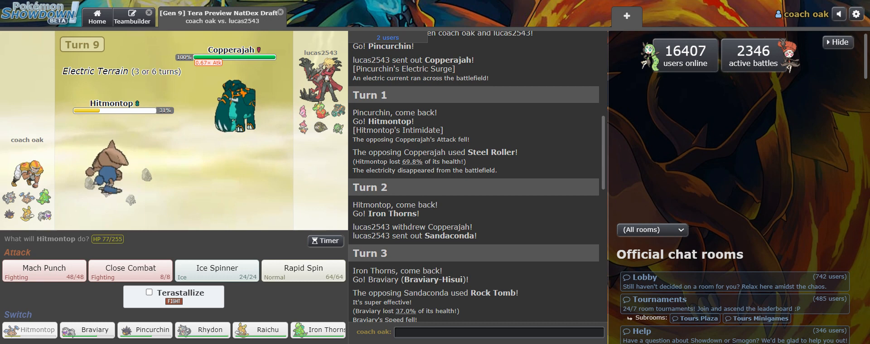
{"action": "mouse_move", "coordinate": [236, 108]}
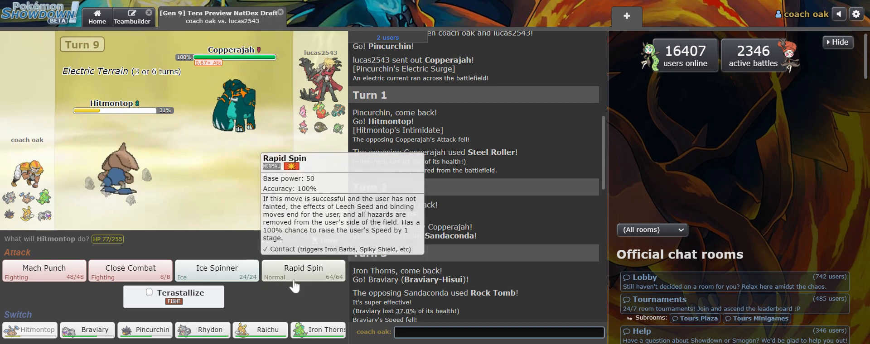
Use Rapid Spin with Hitmontop, then switch it out for Raichu on turn 10
{"action": "left_click", "coordinate": [303, 272]}
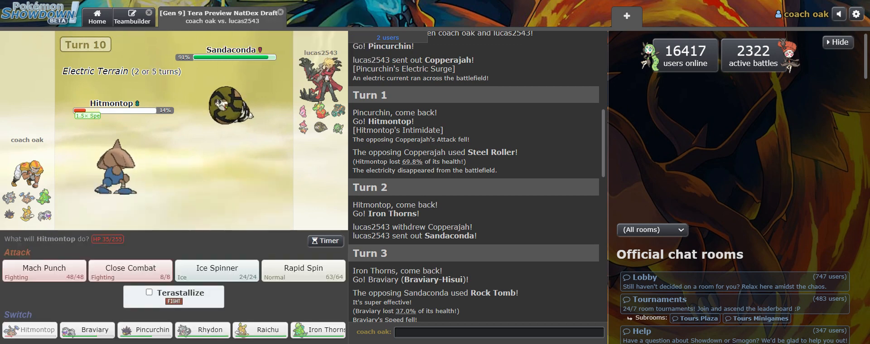
{"action": "mouse_move", "coordinate": [227, 107]}
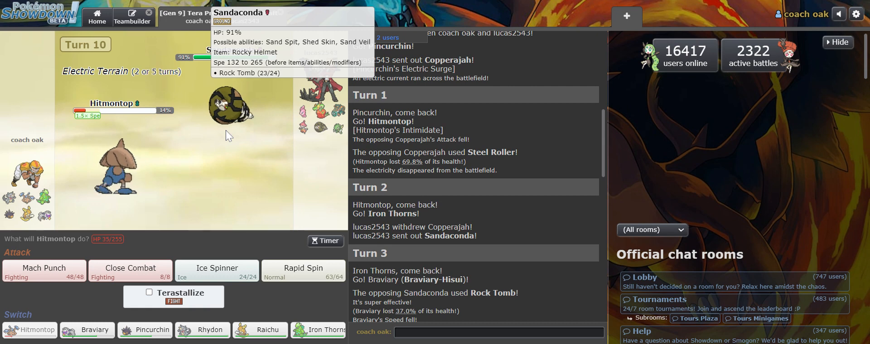
{"action": "mouse_move", "coordinate": [324, 4]}
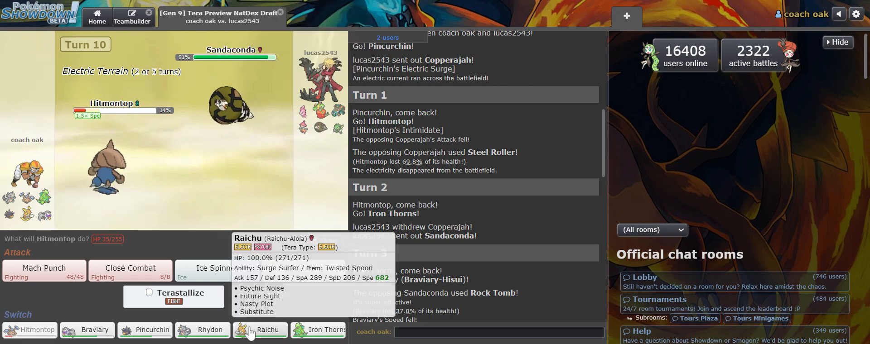
{"action": "mouse_move", "coordinate": [241, 249]}
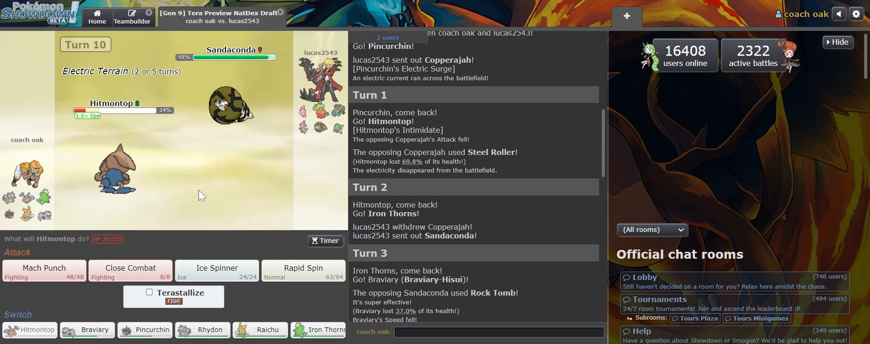
{"action": "mouse_move", "coordinate": [211, 233]}
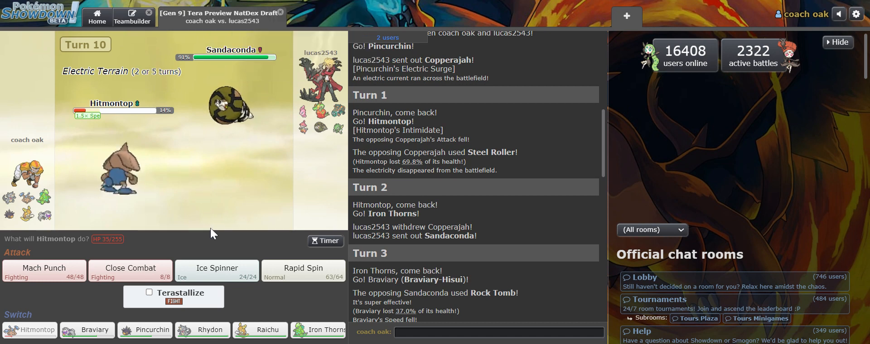
{"action": "mouse_move", "coordinate": [216, 195]}
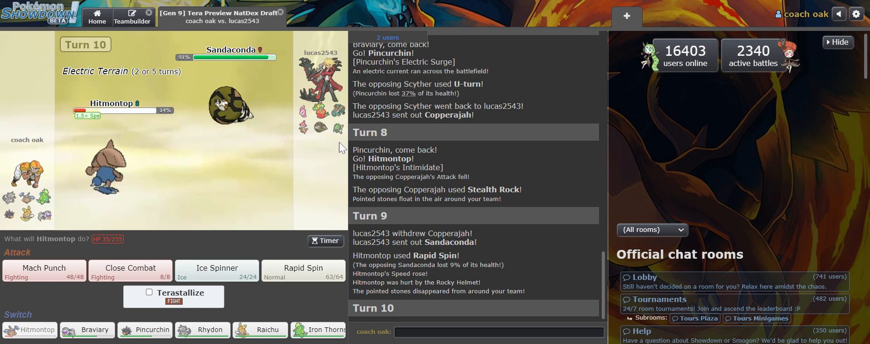
{"action": "mouse_move", "coordinate": [202, 241]}
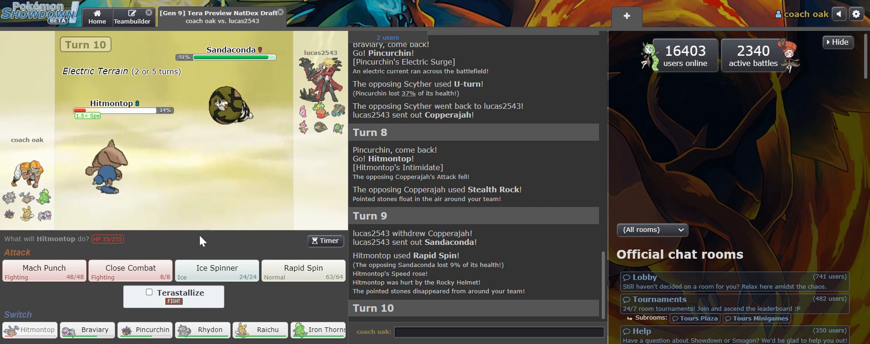
{"action": "mouse_move", "coordinate": [298, 317]}
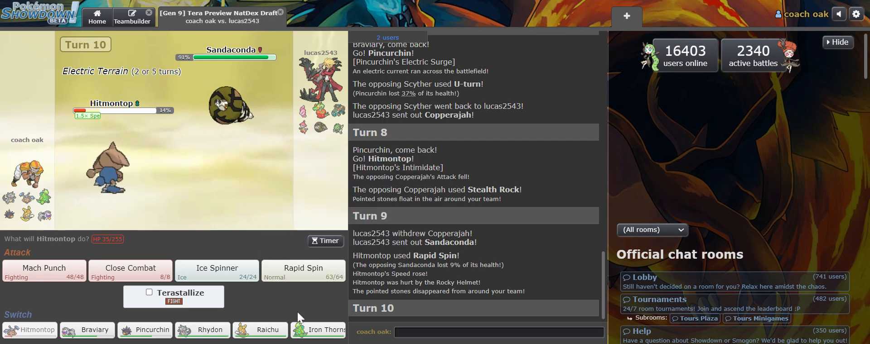
{"action": "mouse_move", "coordinate": [317, 330]}
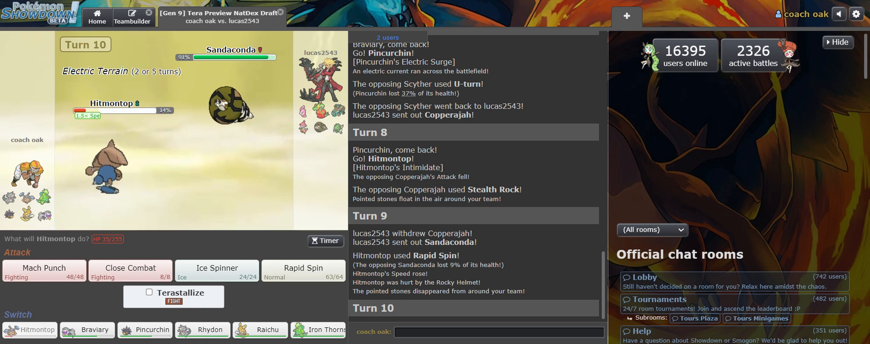
{"action": "mouse_move", "coordinate": [206, 164]}
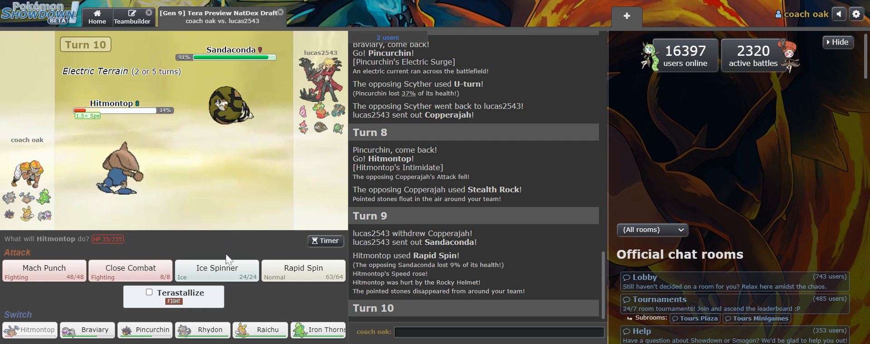
{"action": "mouse_move", "coordinate": [260, 330]}
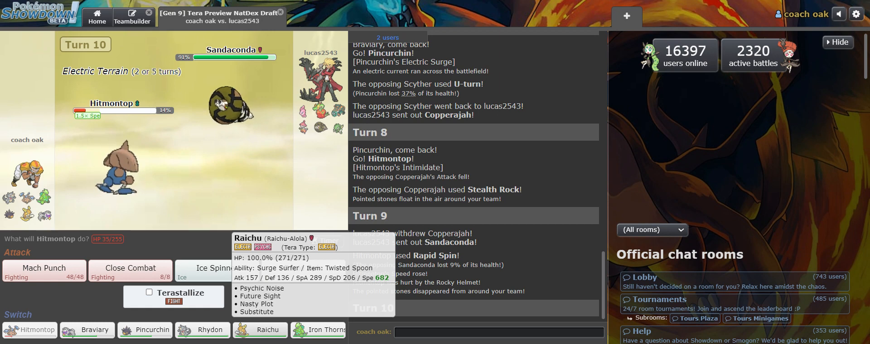
{"action": "left_click", "coordinate": [259, 330]}
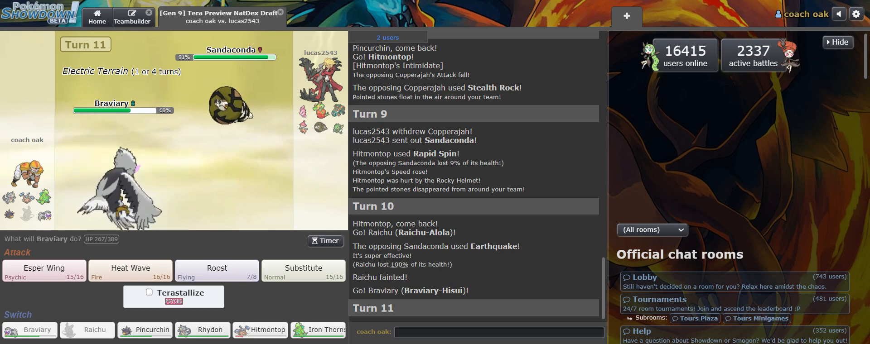
{"action": "mouse_move", "coordinate": [129, 271]}
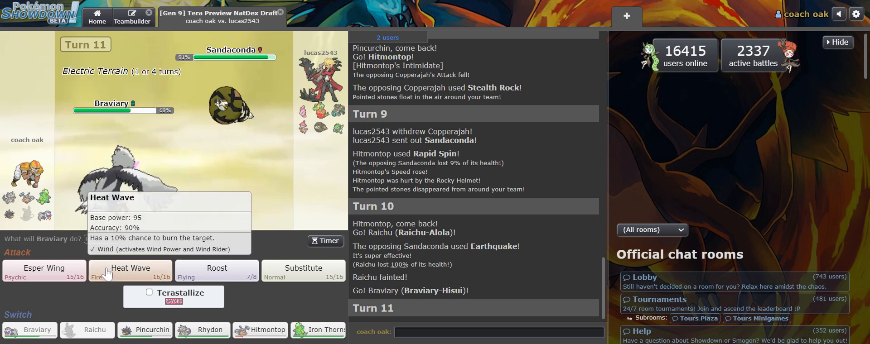
Attack Sandaconda with Braviary's Heat Wave on turn 11
{"action": "left_click", "coordinate": [129, 269]}
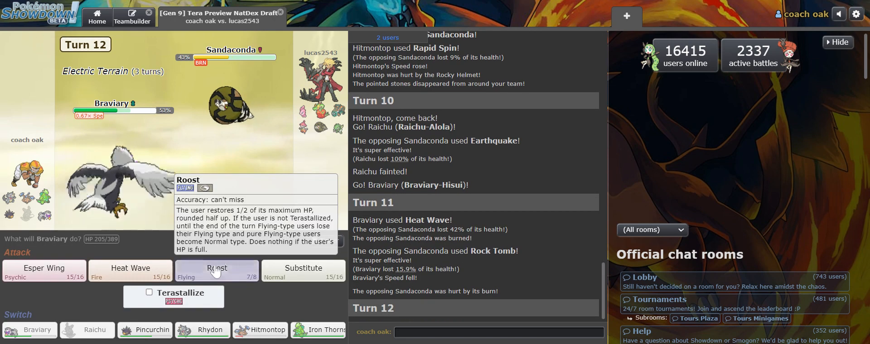
Restore Braviary's HP with Roost on turn 12
{"action": "left_click", "coordinate": [217, 272]}
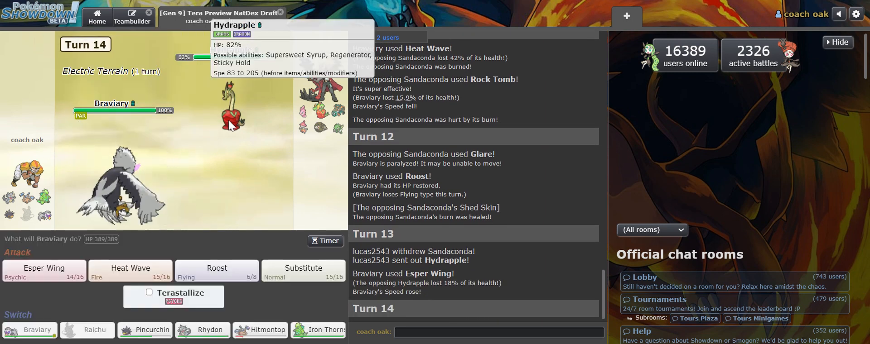
{"action": "mouse_move", "coordinate": [303, 272]}
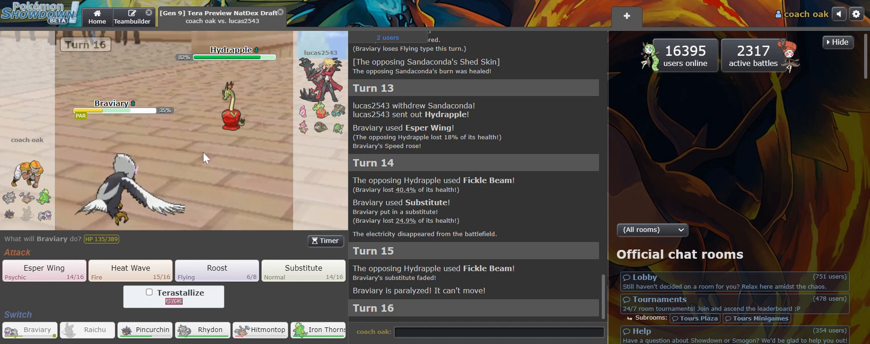
{"action": "mouse_move", "coordinate": [604, 5]}
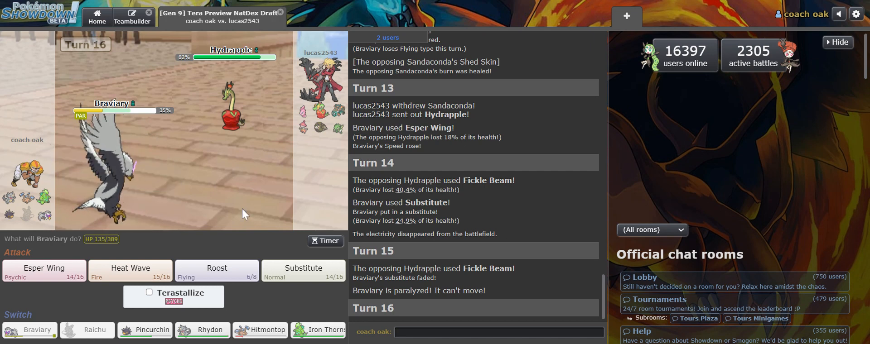
{"action": "mouse_move", "coordinate": [232, 126]}
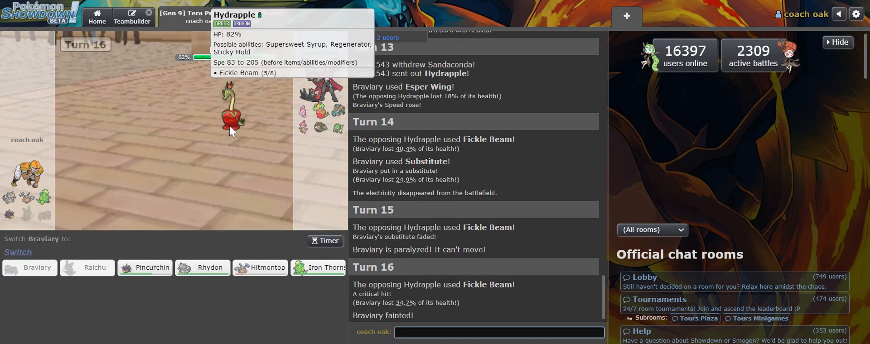
{"action": "mouse_move", "coordinate": [249, 165]}
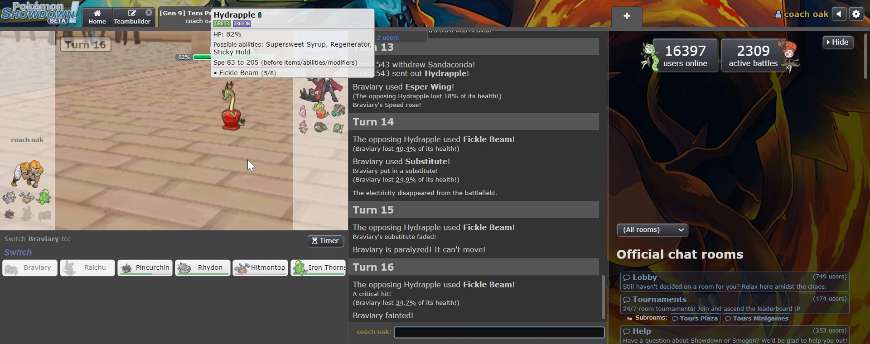
{"action": "mouse_move", "coordinate": [145, 269]}
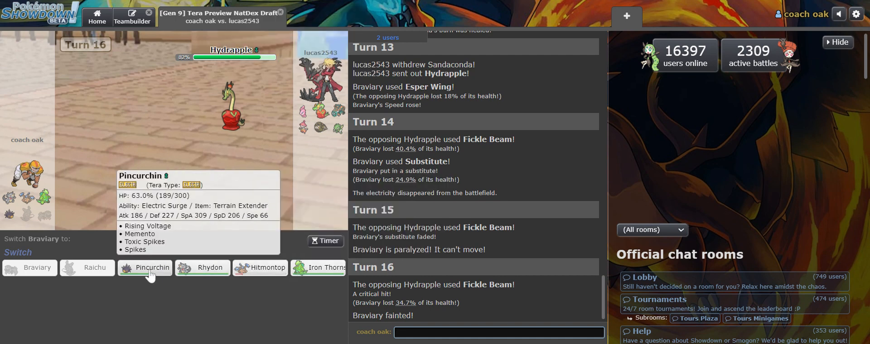
{"action": "mouse_move", "coordinate": [209, 269]}
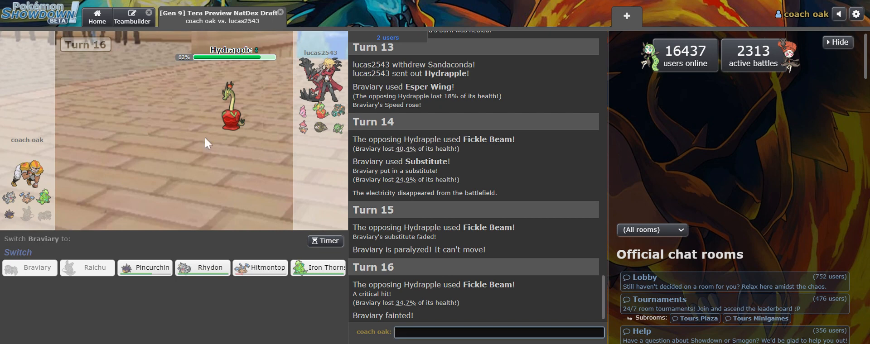
{"action": "mouse_move", "coordinate": [222, 241]}
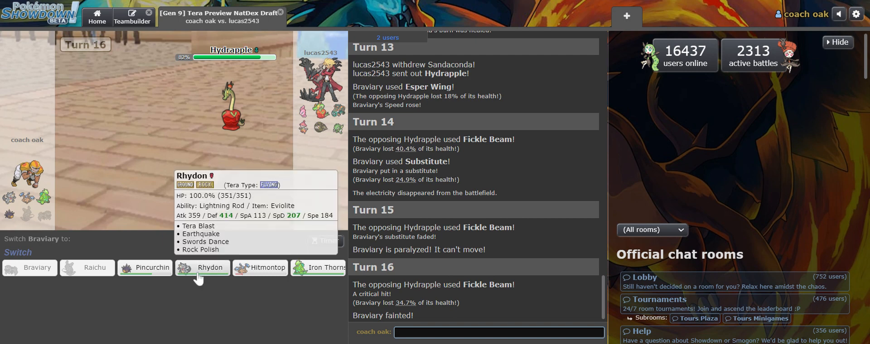
{"action": "mouse_move", "coordinate": [361, 81]}
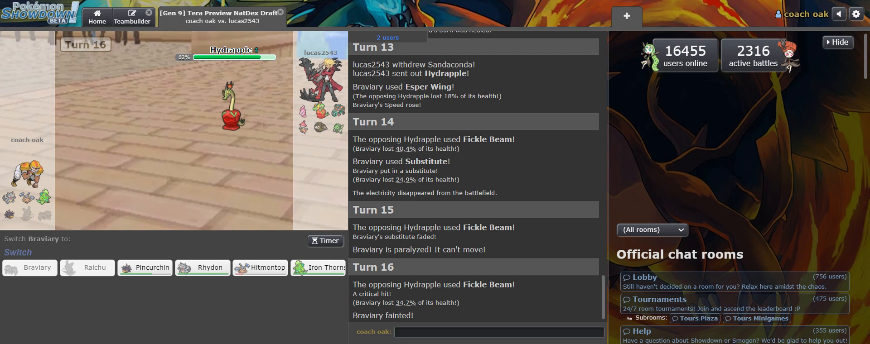
Send Rhydon in to replace the fainted Braviary
{"action": "left_click", "coordinate": [498, 333]}
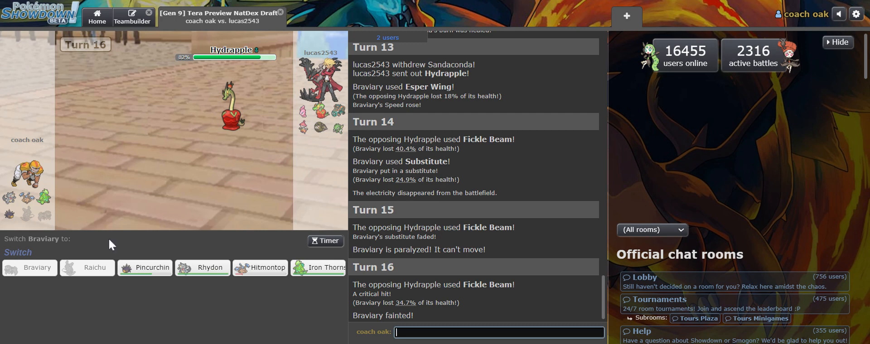
{"action": "left_click", "coordinate": [209, 268]}
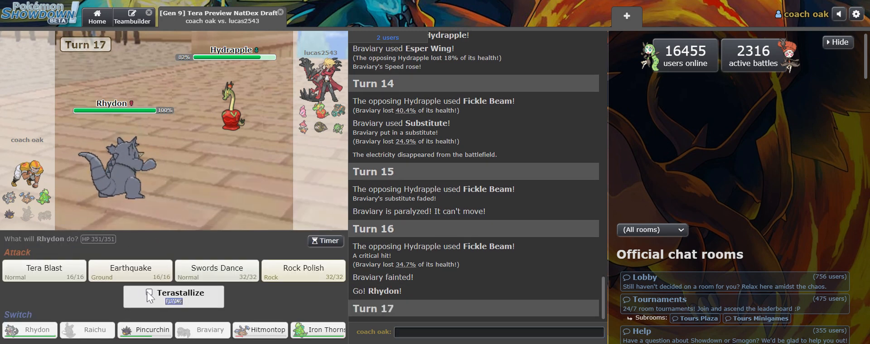
Set Rhydon to Terastallize into Flying before choosing Swords Dance on turn 17
{"action": "left_click", "coordinate": [217, 271]}
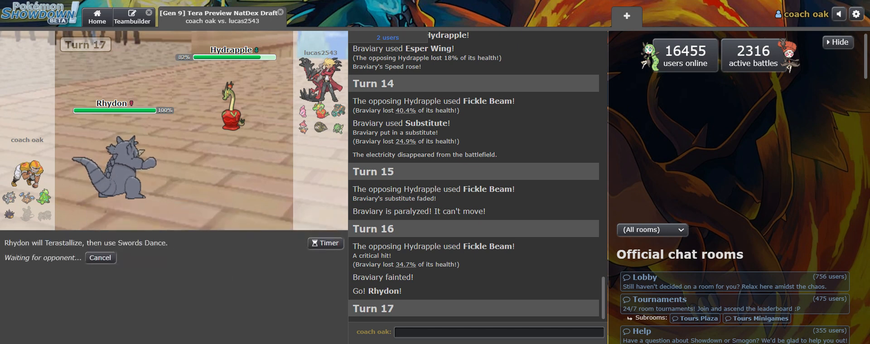
{"action": "mouse_move", "coordinate": [319, 113]}
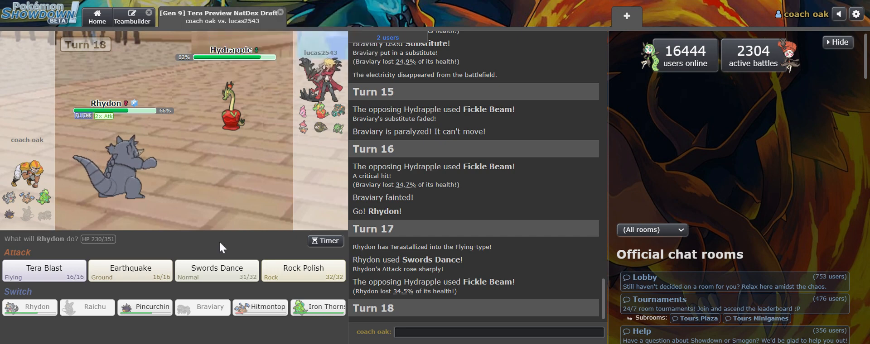
{"action": "mouse_move", "coordinate": [302, 272]}
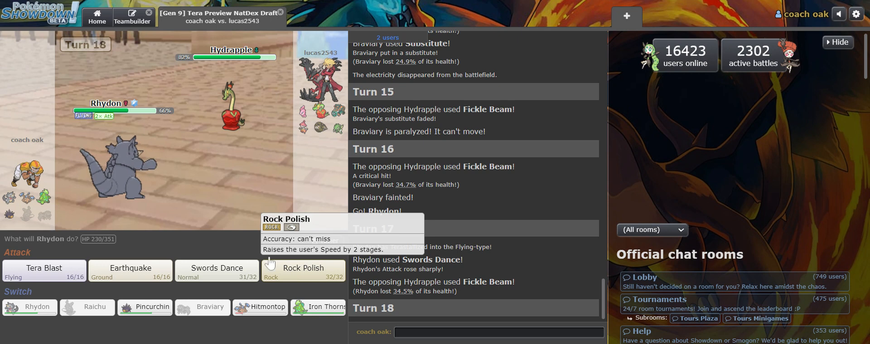
{"action": "mouse_move", "coordinate": [241, 241]}
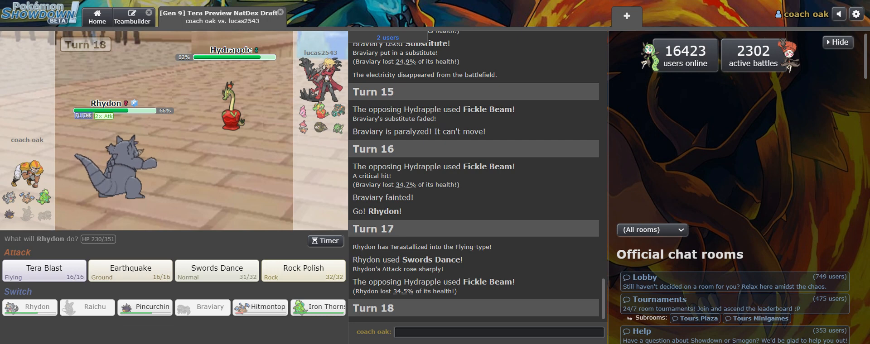
{"action": "mouse_move", "coordinate": [138, 251]}
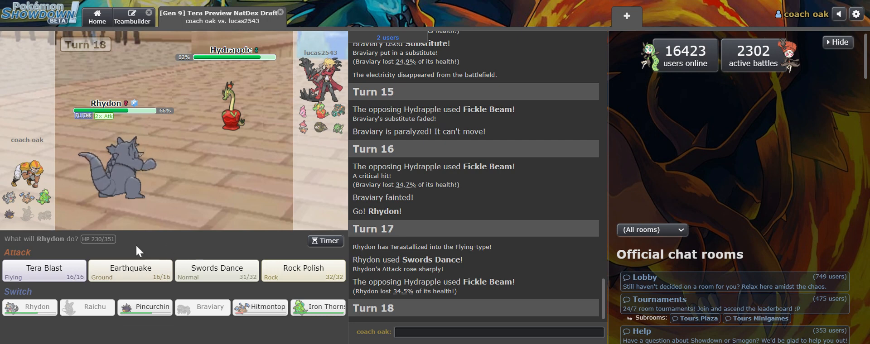
Raise Rhydon's Speed with Rock Polish as Copperajah comes in
{"action": "left_click", "coordinate": [44, 271]}
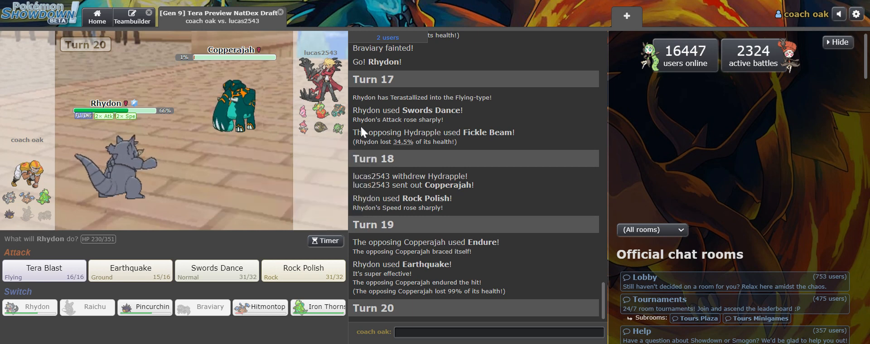
{"action": "mouse_move", "coordinate": [236, 103]}
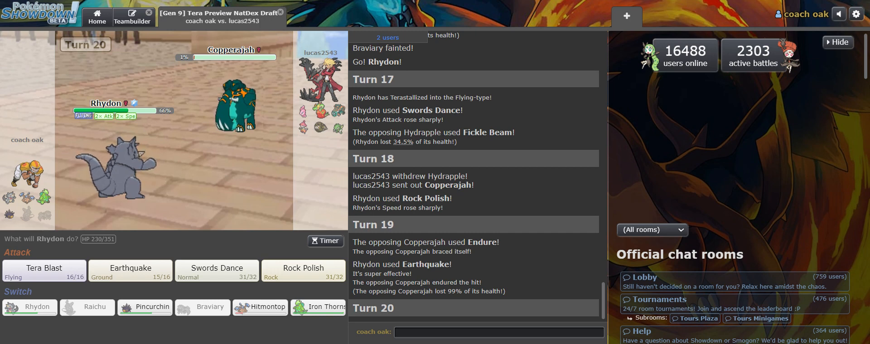
{"action": "mouse_move", "coordinate": [311, 122]}
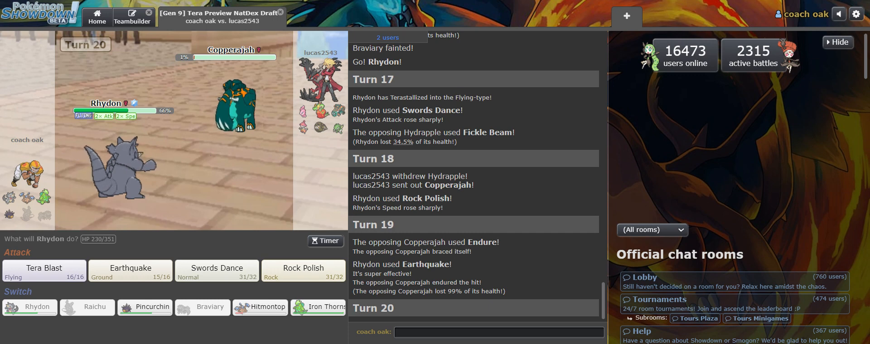
{"action": "mouse_move", "coordinate": [311, 113]}
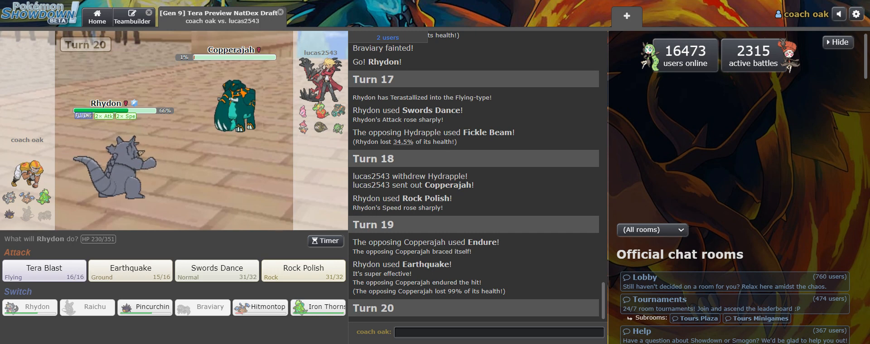
{"action": "mouse_move", "coordinate": [304, 132]}
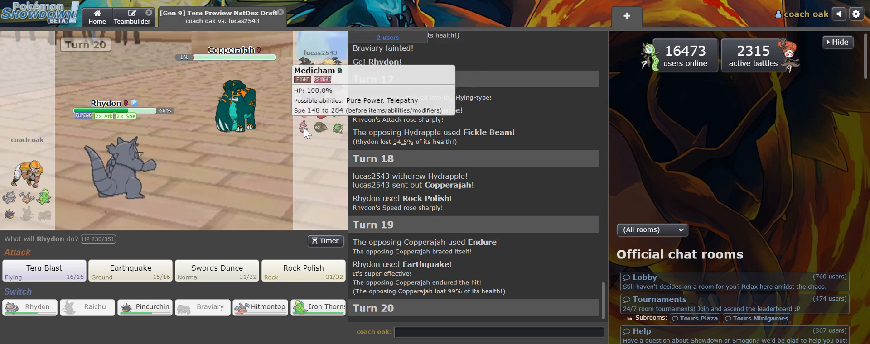
{"action": "mouse_move", "coordinate": [246, 194]}
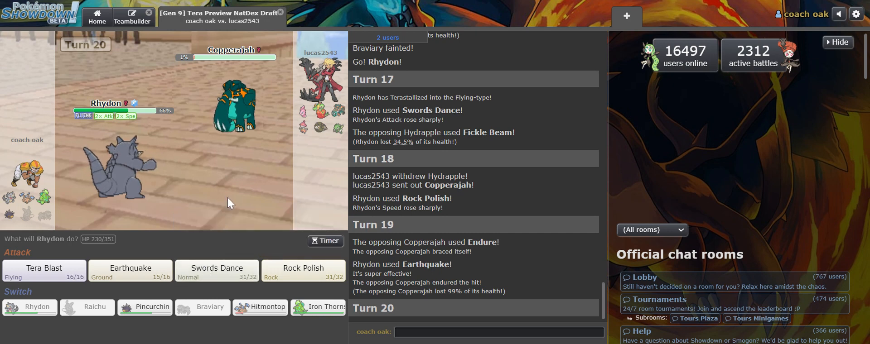
{"action": "mouse_move", "coordinate": [301, 4]}
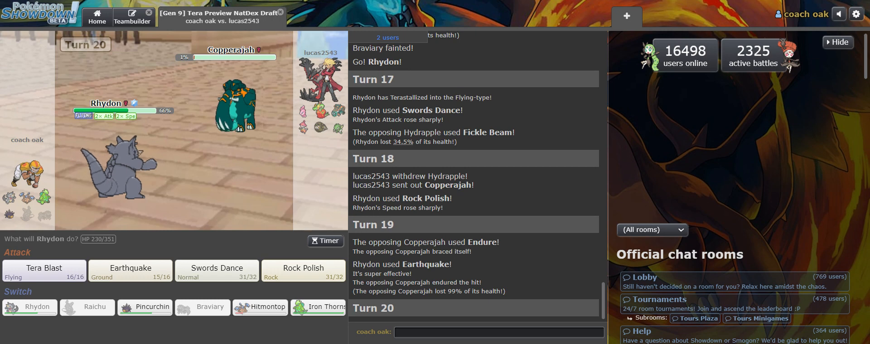
{"action": "mouse_move", "coordinate": [226, 232]}
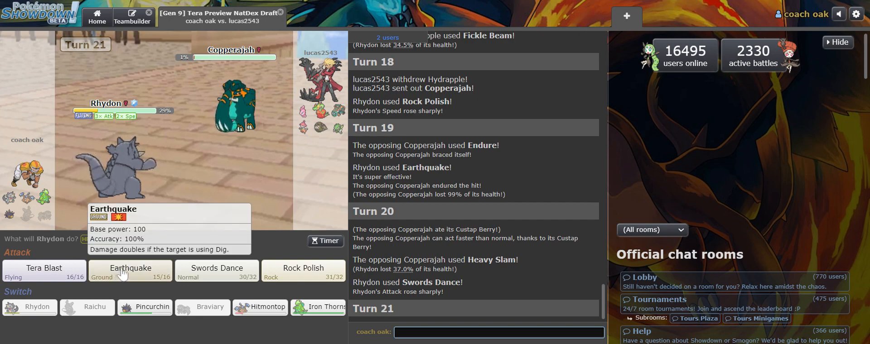
Have Rhydon use Tera Blast on turn 21 to knock out Copperajah
{"action": "left_click", "coordinate": [43, 272]}
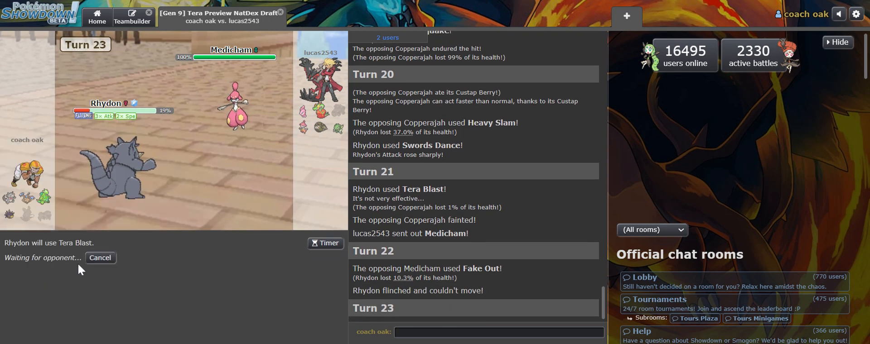
{"action": "mouse_move", "coordinate": [174, 249]}
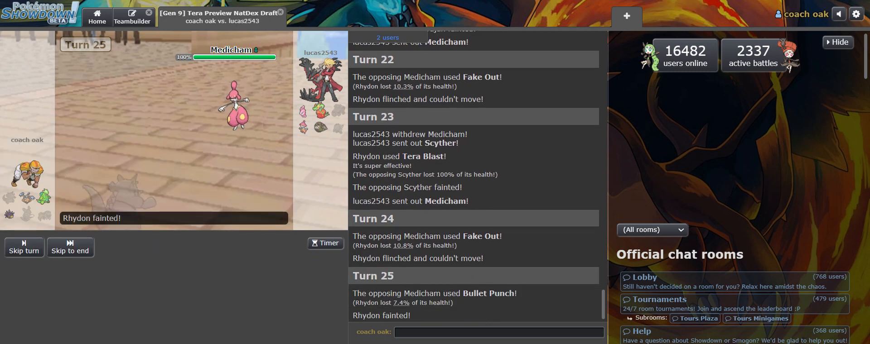
{"action": "mouse_move", "coordinate": [145, 268]}
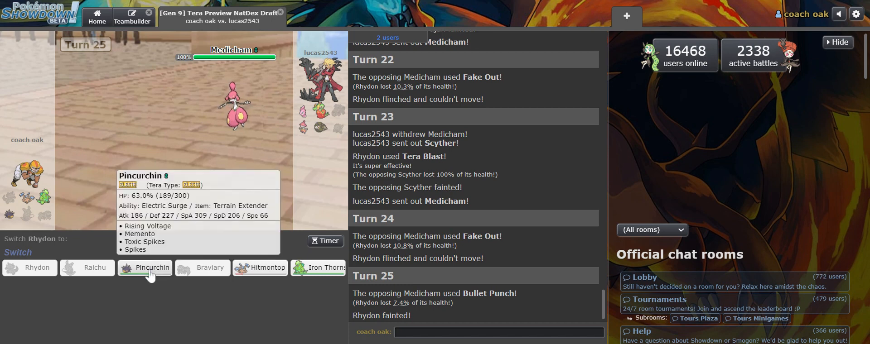
{"action": "mouse_move", "coordinate": [194, 241]}
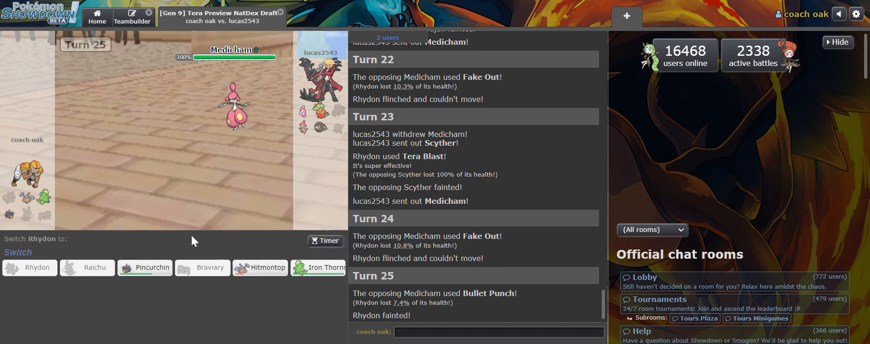
{"action": "mouse_move", "coordinate": [150, 268]}
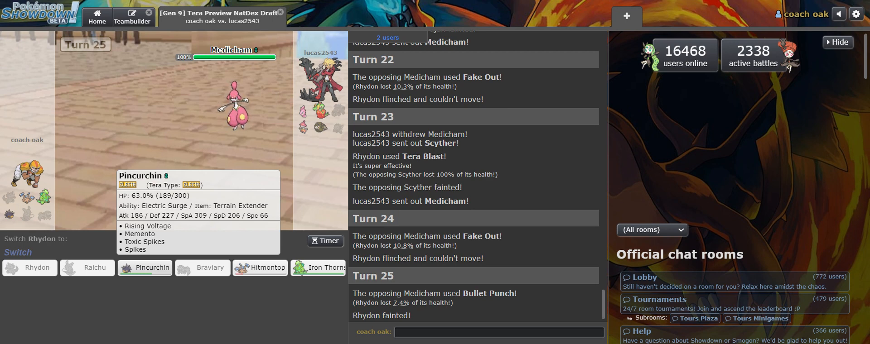
{"action": "mouse_move", "coordinate": [417, 13]}
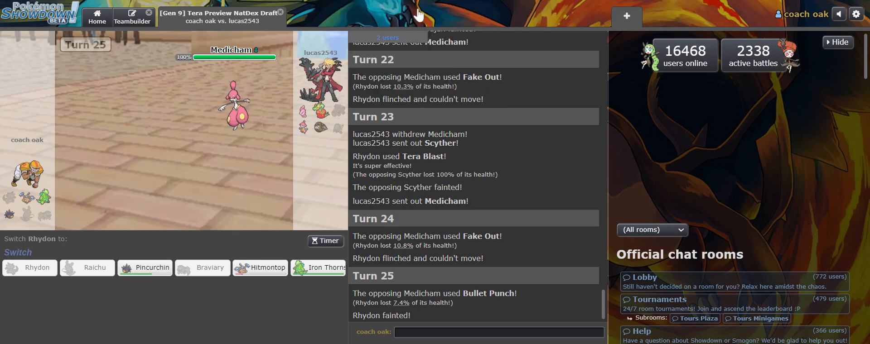
{"action": "mouse_move", "coordinate": [436, 3]}
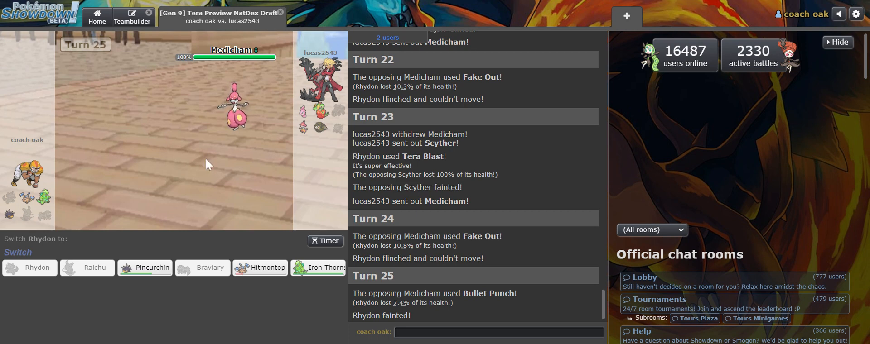
{"action": "mouse_move", "coordinate": [176, 214]}
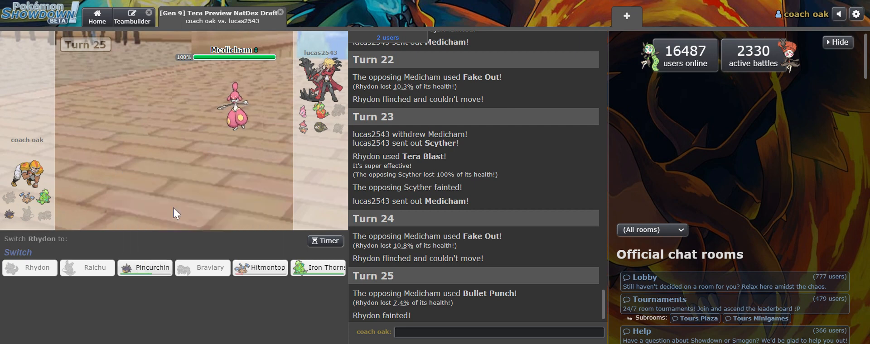
{"action": "mouse_move", "coordinate": [236, 113]}
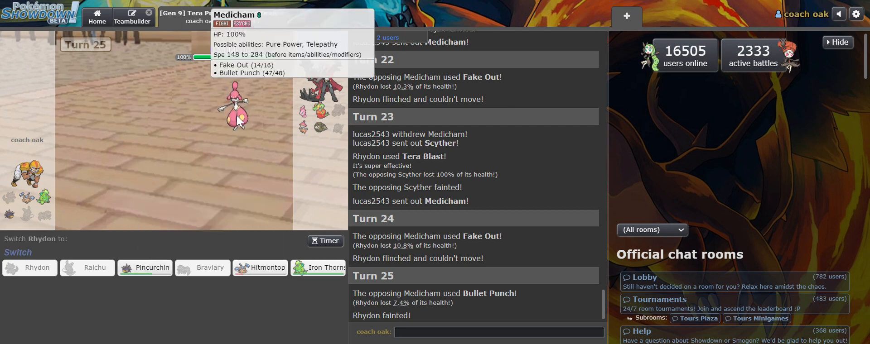
{"action": "mouse_move", "coordinate": [261, 4]}
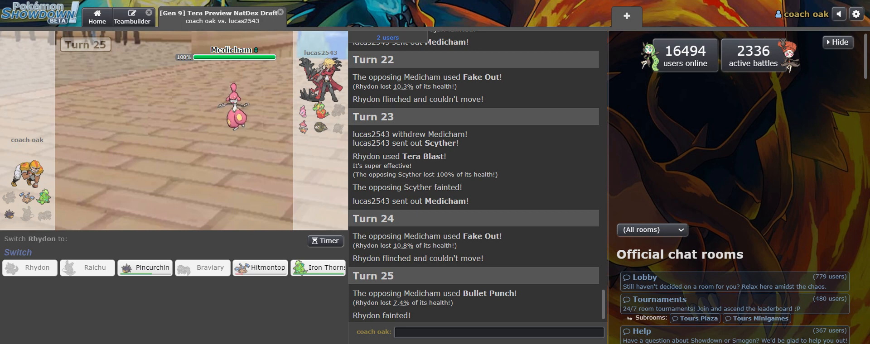
{"action": "mouse_move", "coordinate": [144, 268]}
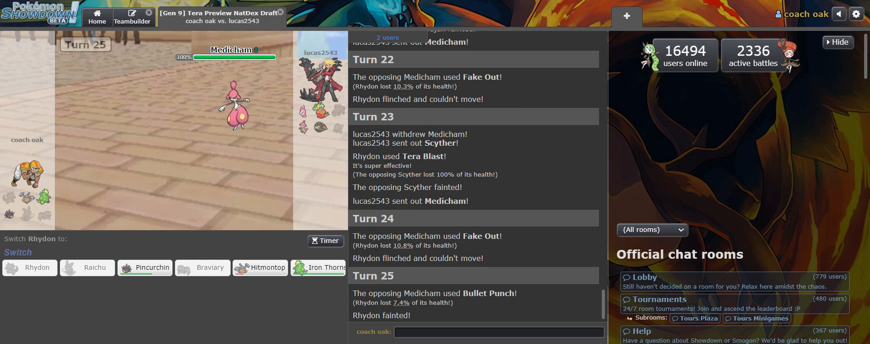
{"action": "mouse_move", "coordinate": [261, 268]}
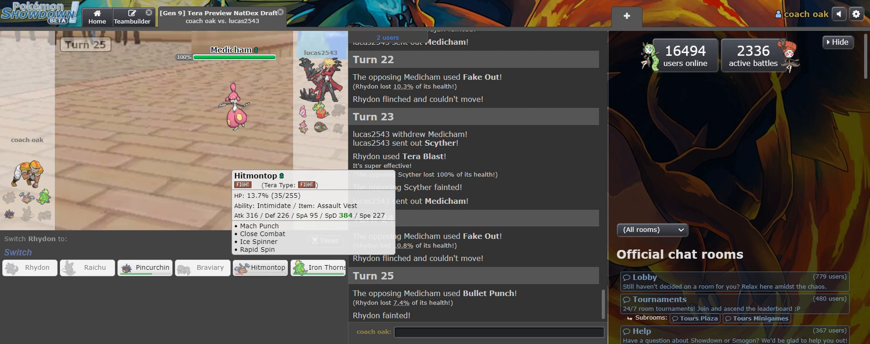
Send in Hitmontop to replace the fainted Rhydon, lowering Medicham's Attack with Intimidate
{"action": "left_click", "coordinate": [266, 269]}
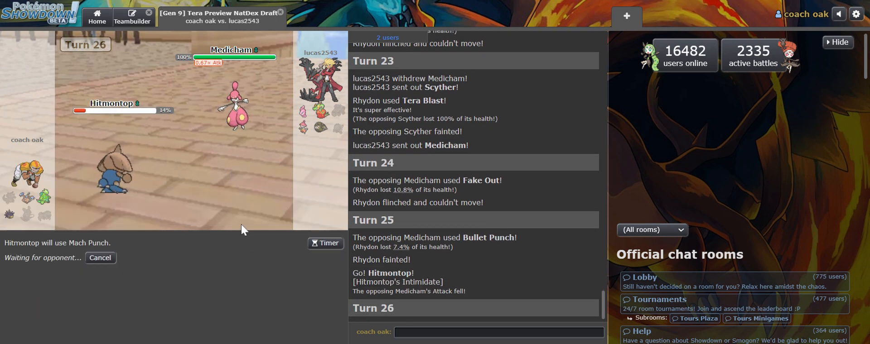
{"action": "mouse_move", "coordinate": [206, 201]}
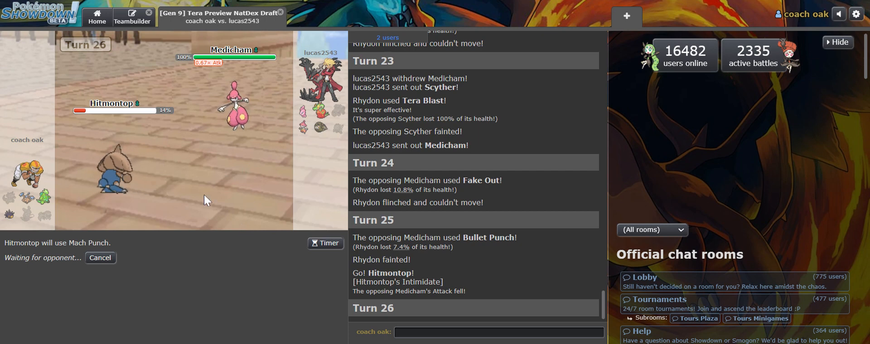
{"action": "mouse_move", "coordinate": [241, 234]}
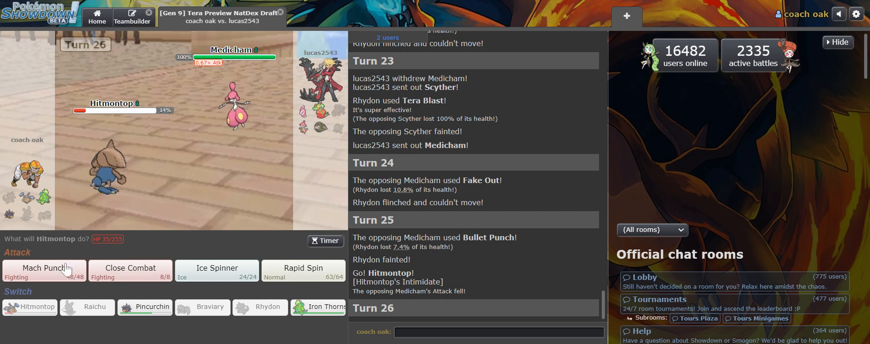
{"action": "mouse_move", "coordinate": [43, 271]}
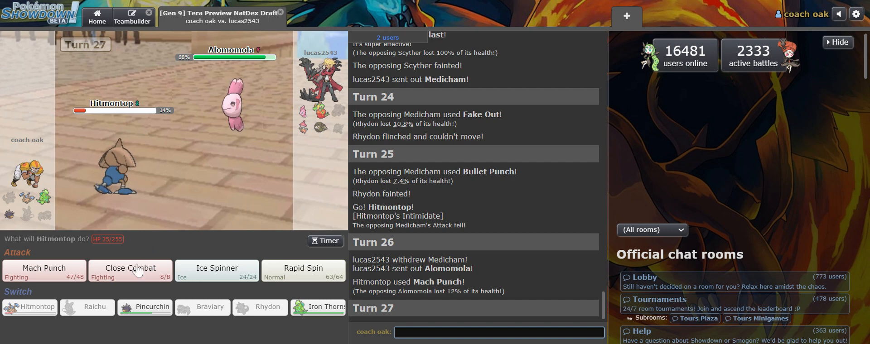
{"action": "mouse_move", "coordinate": [145, 307]}
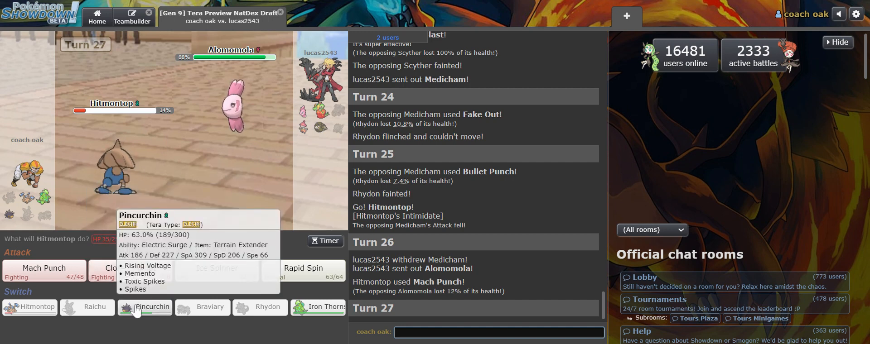
Switch Hitmontop out for Pincurchin on turn 27, setting Electric Terrain
{"action": "left_click", "coordinate": [144, 308]}
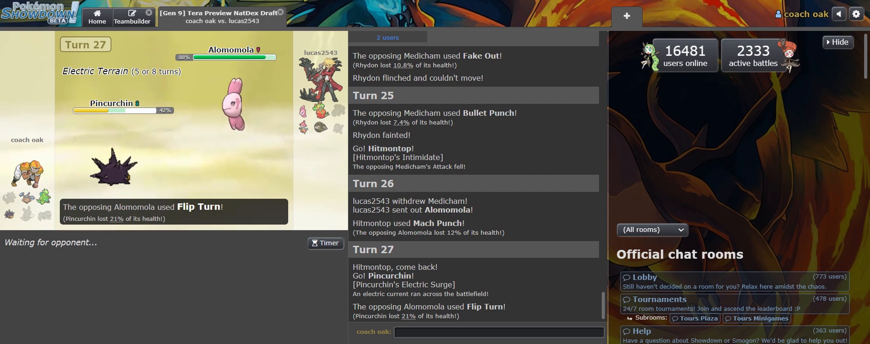
{"action": "mouse_move", "coordinate": [319, 128]}
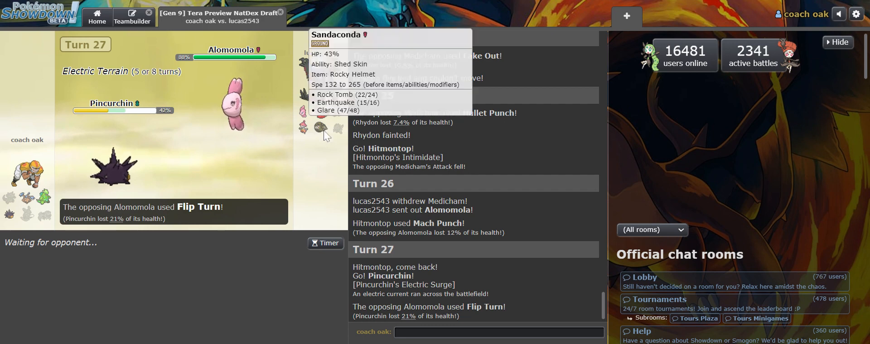
{"action": "mouse_move", "coordinate": [246, 209]}
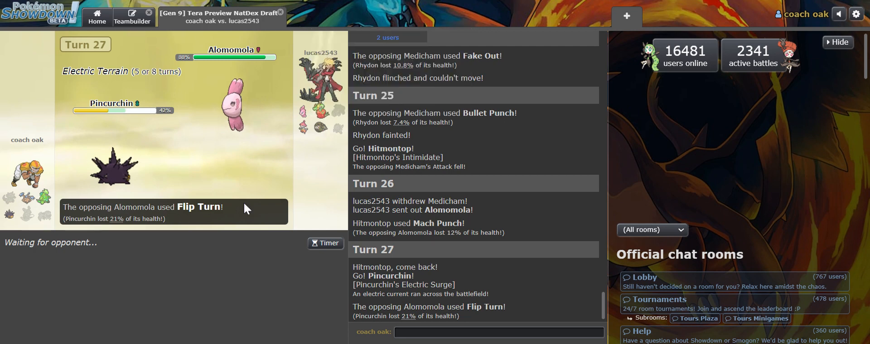
{"action": "mouse_move", "coordinate": [321, 126]}
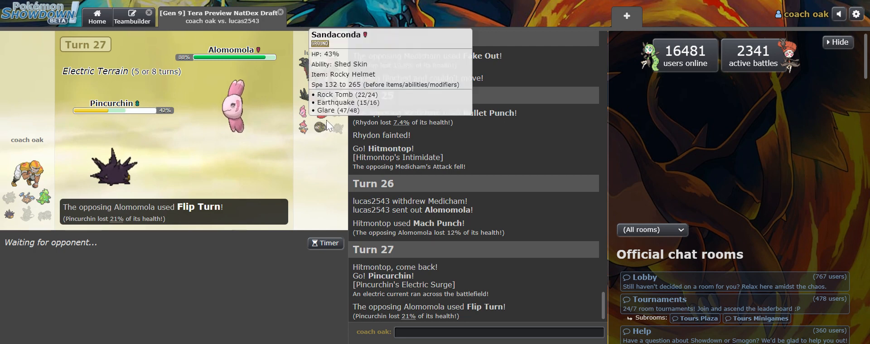
{"action": "mouse_move", "coordinate": [323, 114]}
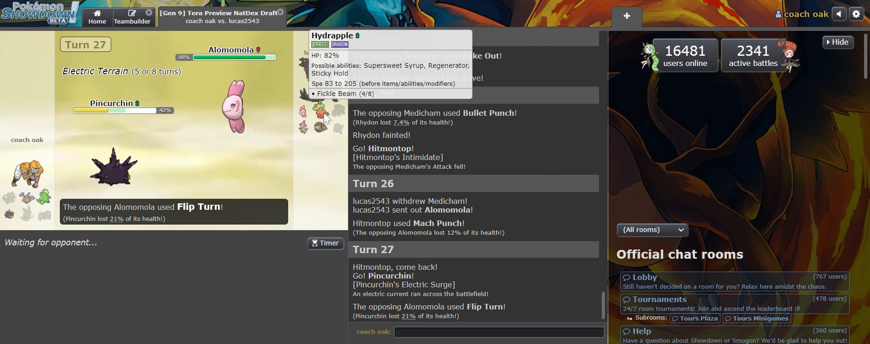
{"action": "mouse_move", "coordinate": [328, 126]}
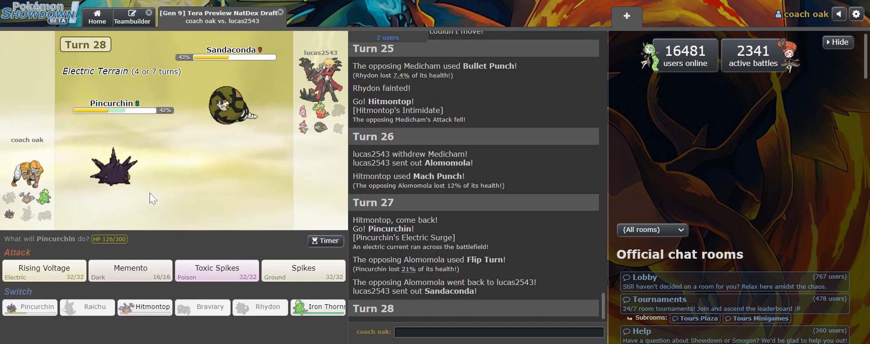
{"action": "mouse_move", "coordinate": [175, 256]}
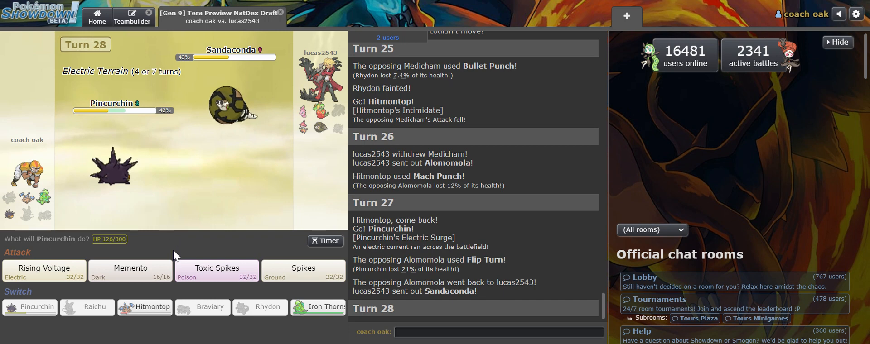
{"action": "mouse_move", "coordinate": [144, 307]}
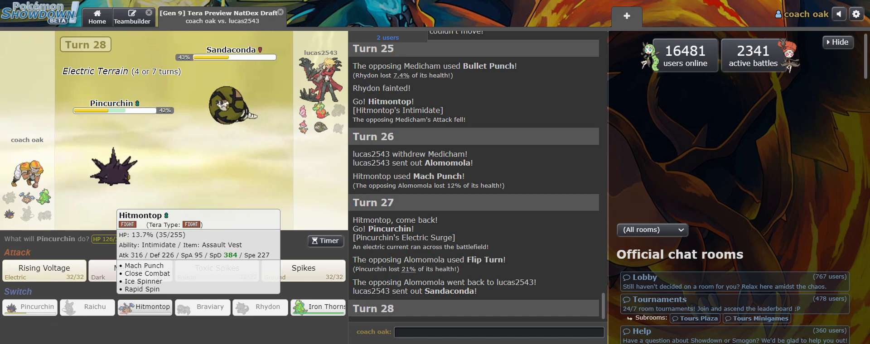
{"action": "mouse_move", "coordinate": [274, 112]}
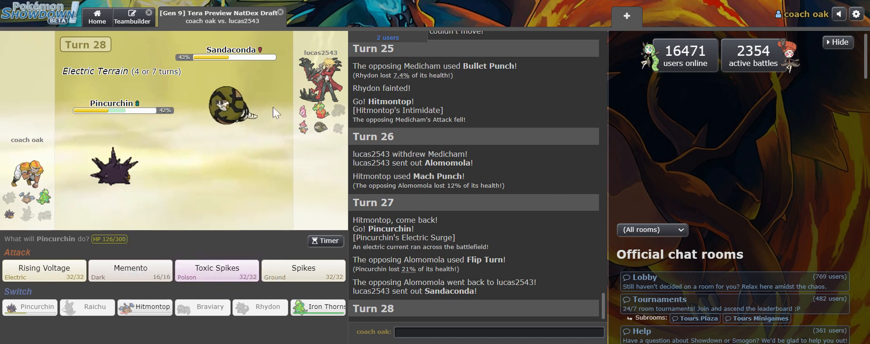
{"action": "mouse_move", "coordinate": [438, 3]}
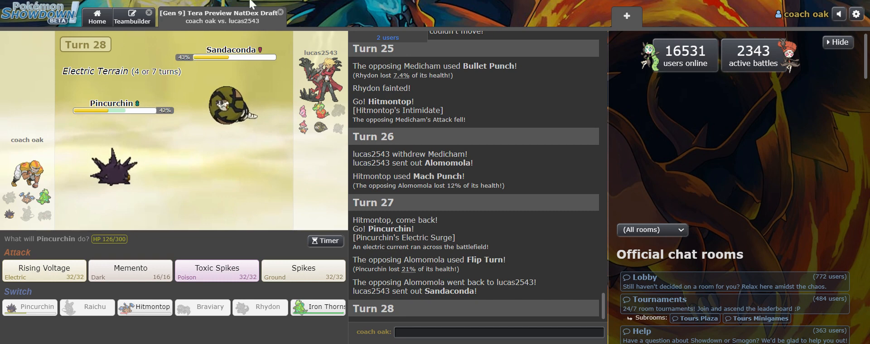
{"action": "mouse_move", "coordinate": [186, 149]}
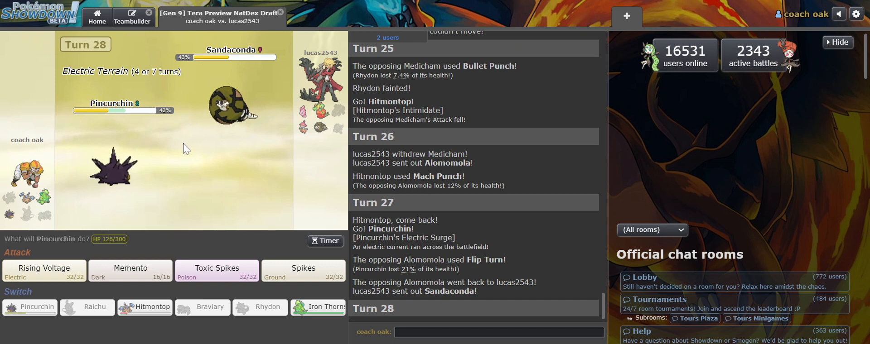
{"action": "mouse_move", "coordinate": [232, 153]}
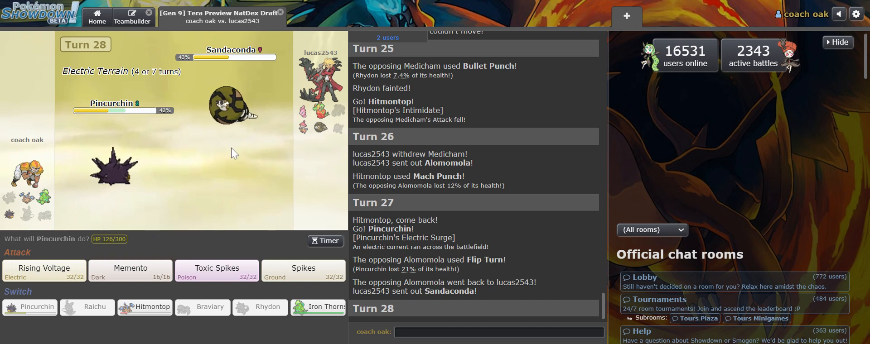
{"action": "mouse_move", "coordinate": [355, 5]}
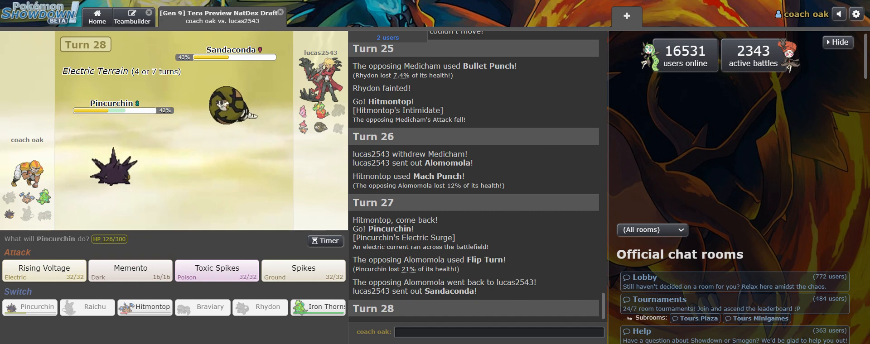
{"action": "mouse_move", "coordinate": [232, 200]}
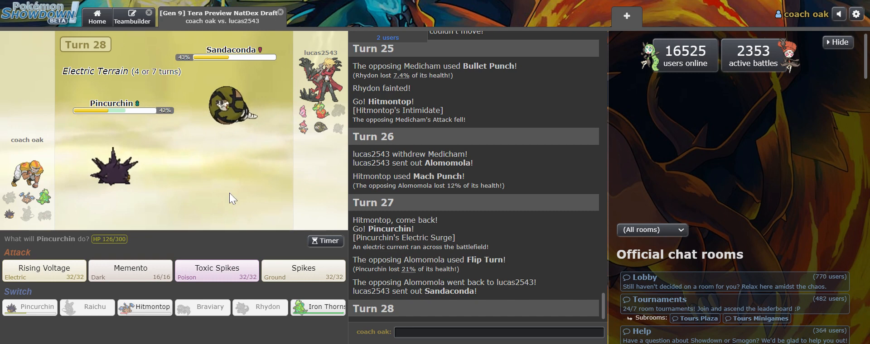
{"action": "mouse_move", "coordinate": [172, 219]}
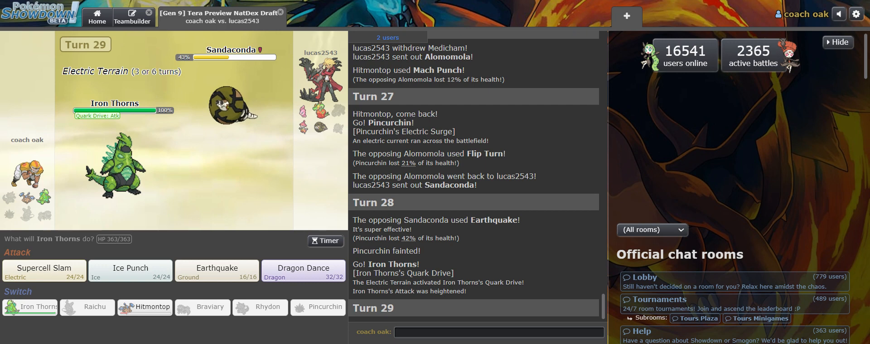
{"action": "mouse_move", "coordinate": [261, 172]}
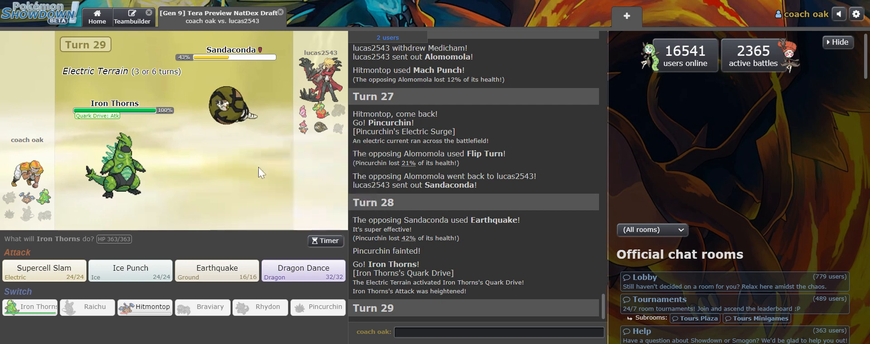
{"action": "mouse_move", "coordinate": [230, 106]}
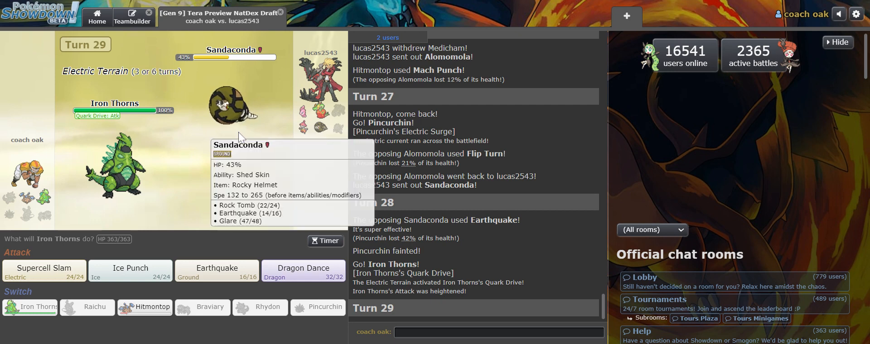
{"action": "mouse_move", "coordinate": [241, 158]}
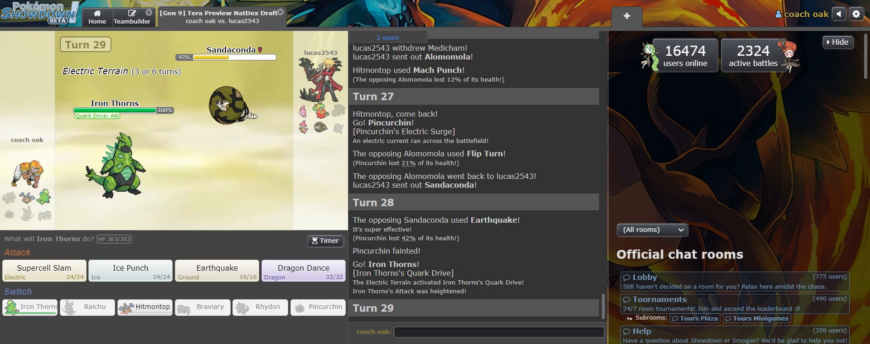
{"action": "mouse_move", "coordinate": [129, 271]}
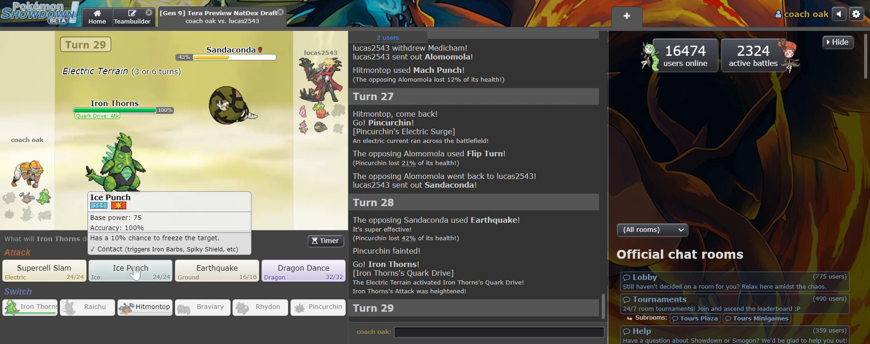
Knock out Sandaconda with Iron Thorns' Ice Punch on turn 29
{"action": "left_click", "coordinate": [130, 271]}
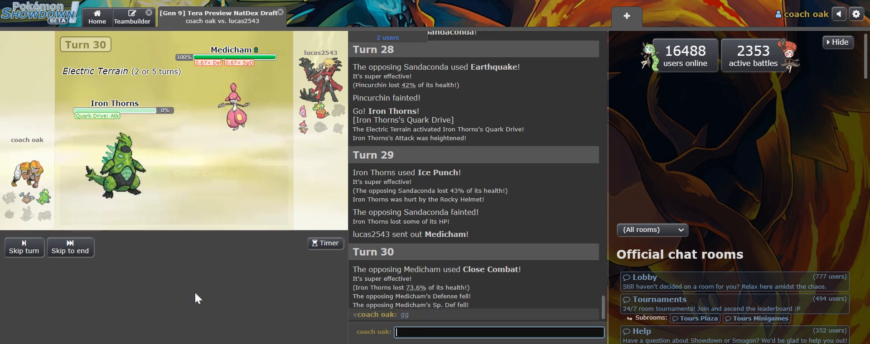
Say 'custap endure was nice' in chat and strike Medicham with Hitmontop's Close Combat
{"action": "type", "text": "custap"}
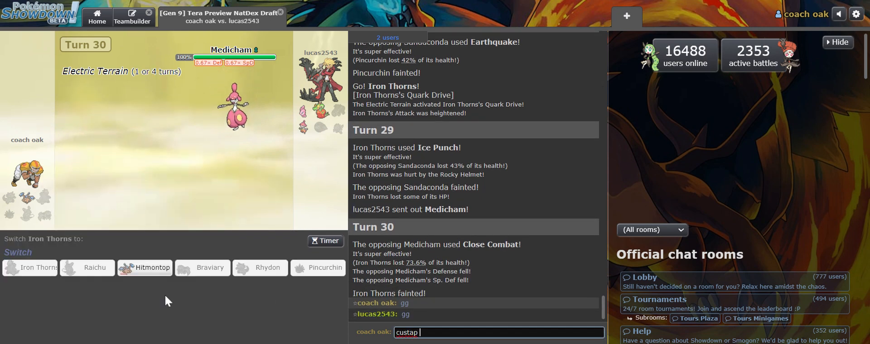
{"action": "type", "text": "endure was nic"}
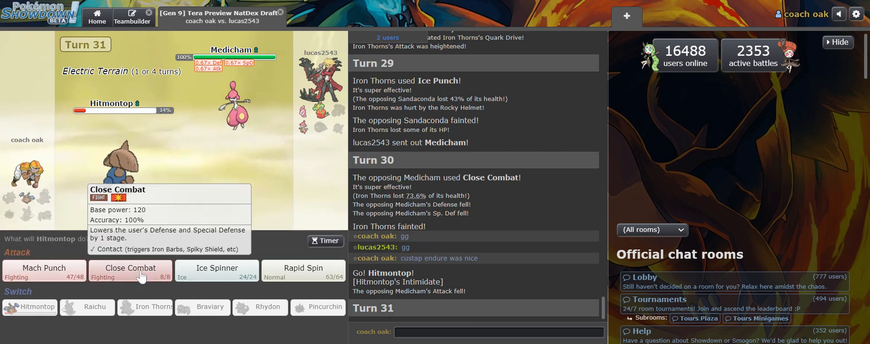
{"action": "left_click", "coordinate": [129, 272]}
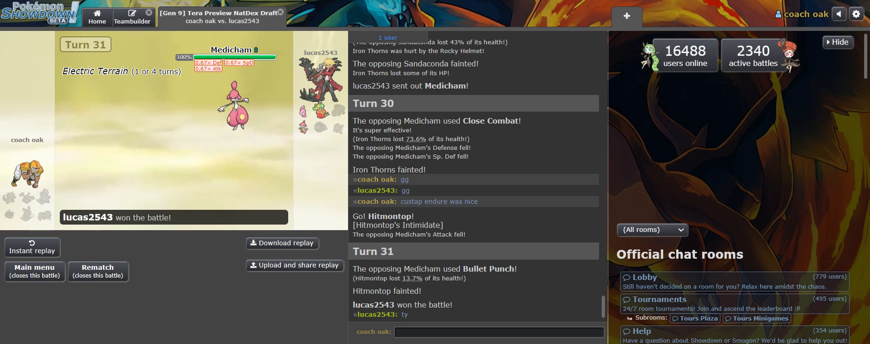
{"action": "mouse_move", "coordinate": [233, 105]}
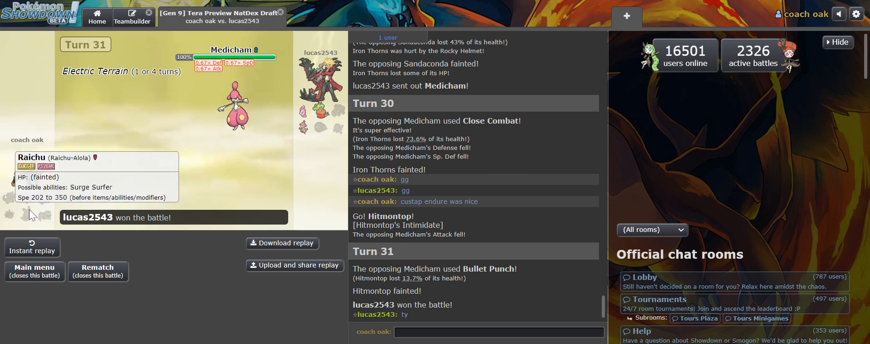
{"action": "mouse_move", "coordinate": [89, 148]}
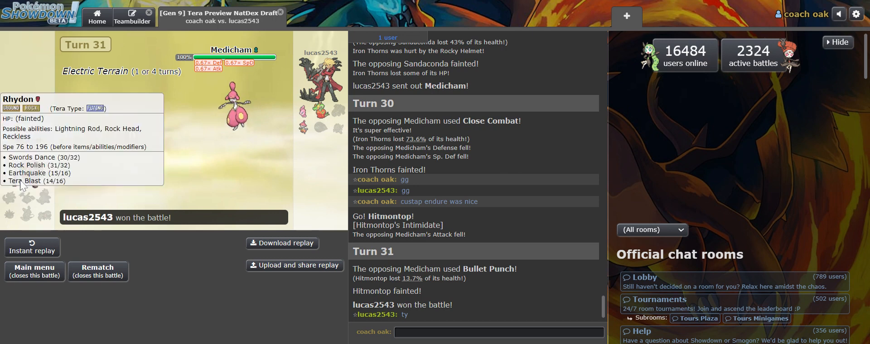
{"action": "mouse_move", "coordinate": [31, 116]}
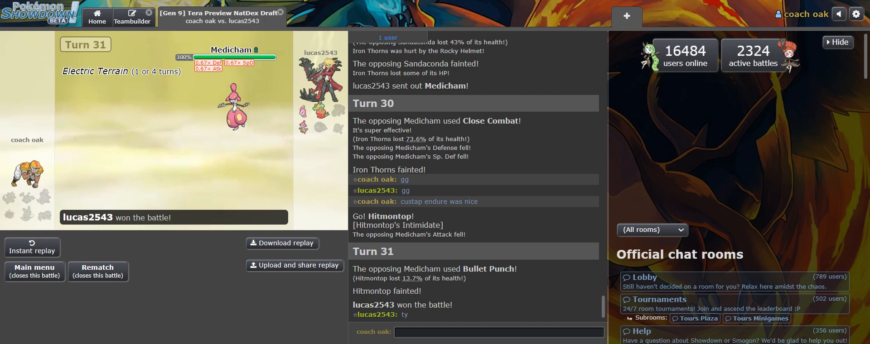
Switch to the Teambuilder to review the draft team's sets, with Pincurchin's set shown
{"action": "left_click", "coordinate": [97, 17]}
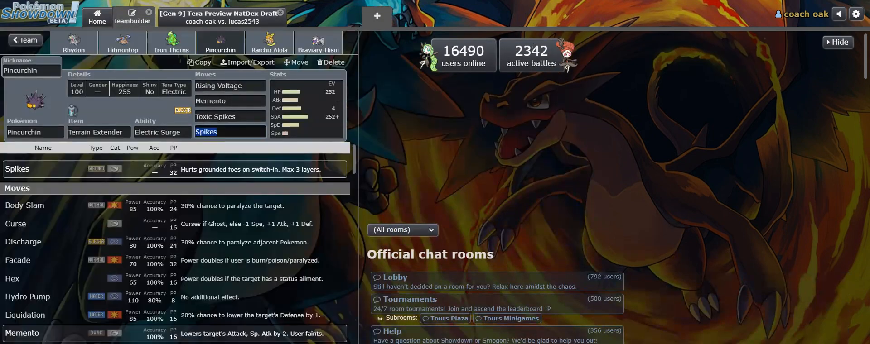
Scroll through the team builder before returning to the finished battle tab
{"action": "scroll", "scroll_direction": "down", "scroll_amount": 3}
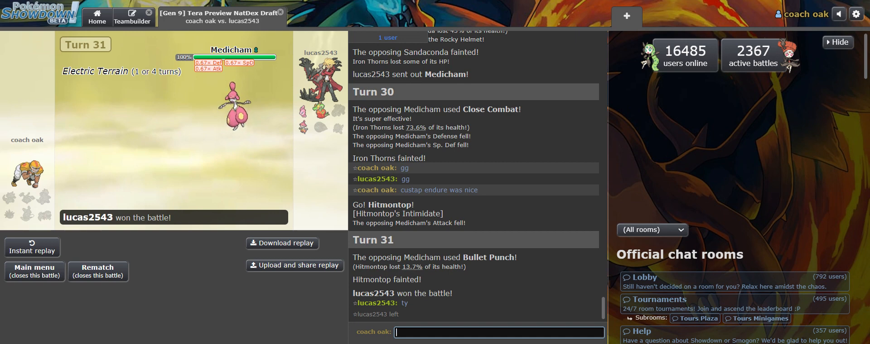
{"action": "mouse_move", "coordinate": [316, 144]}
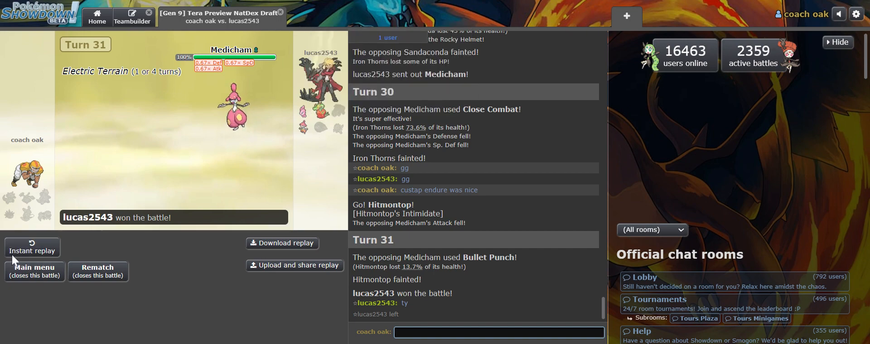
{"action": "mouse_move", "coordinate": [439, 105]}
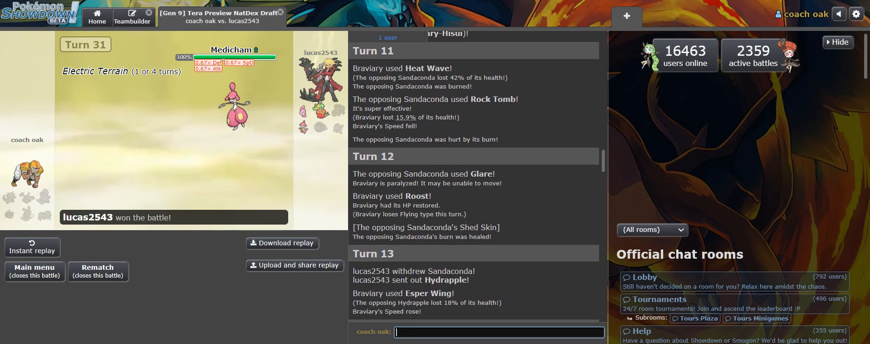
{"action": "scroll", "scroll_direction": "down", "scroll_amount": 3}
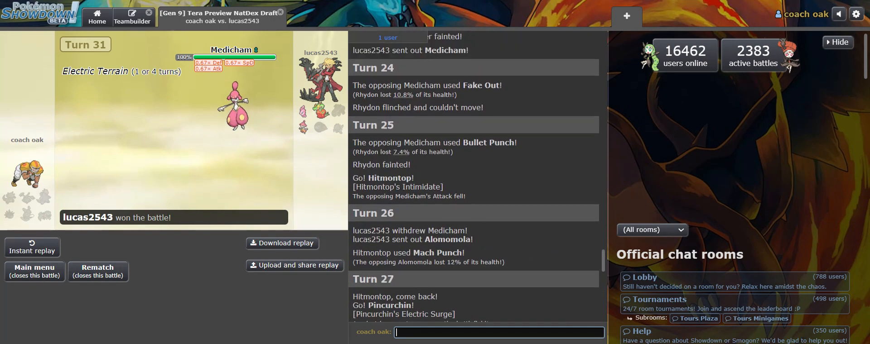
{"action": "scroll", "scroll_direction": "up", "scroll_amount": 3}
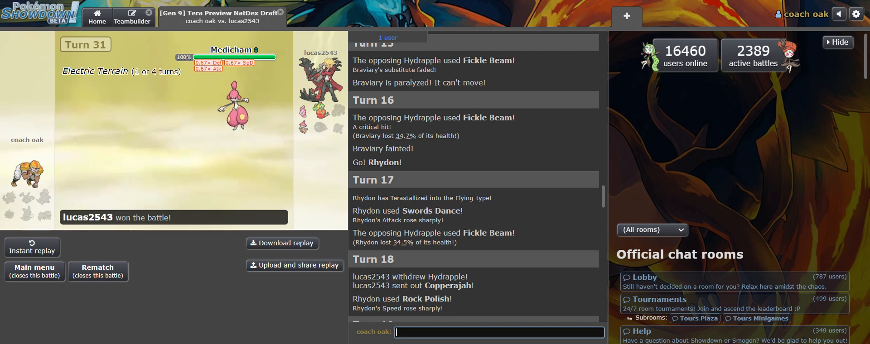
{"action": "scroll", "scroll_direction": "down", "scroll_amount": 3}
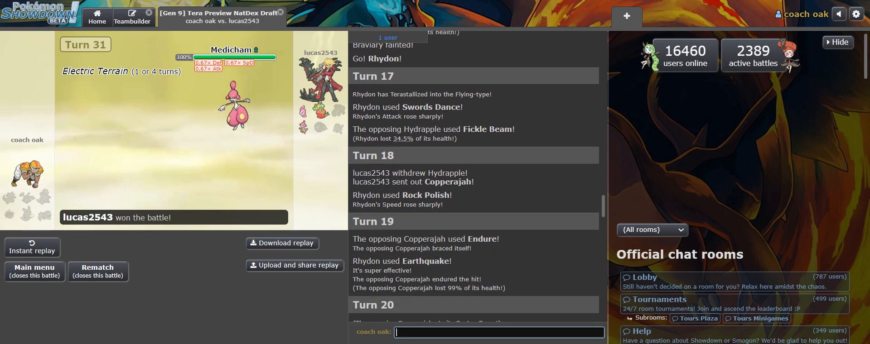
{"action": "mouse_move", "coordinate": [13, 183]}
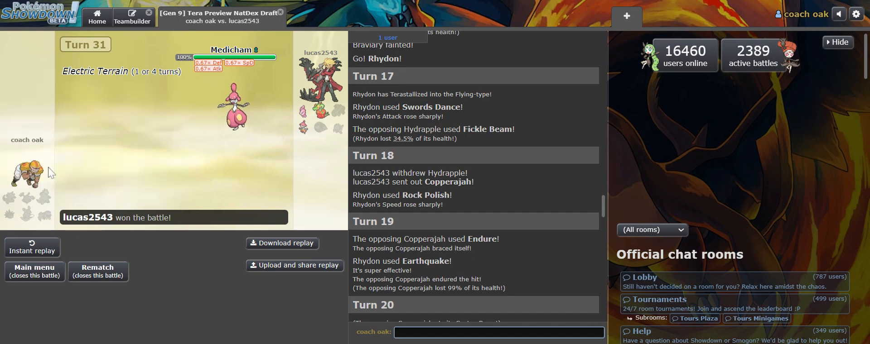
{"action": "mouse_move", "coordinate": [25, 177]}
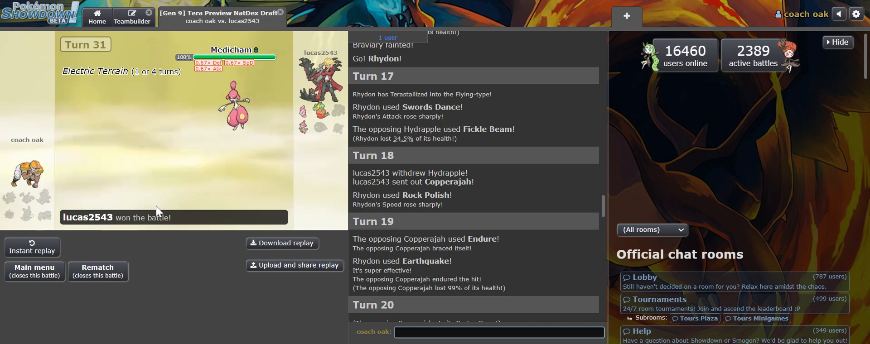
{"action": "mouse_move", "coordinate": [304, 128]}
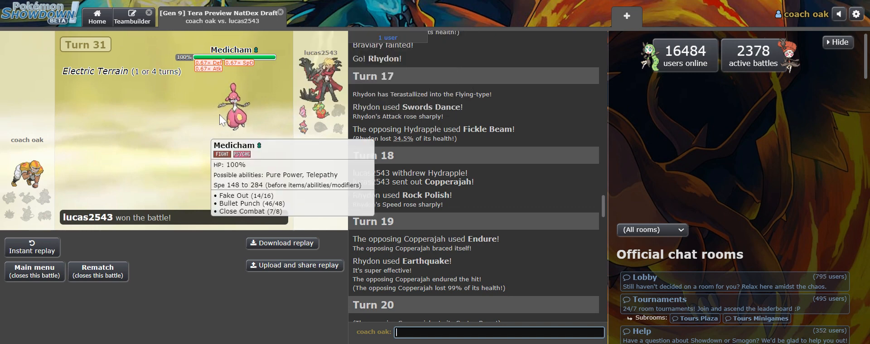
{"action": "mouse_move", "coordinate": [468, 3]}
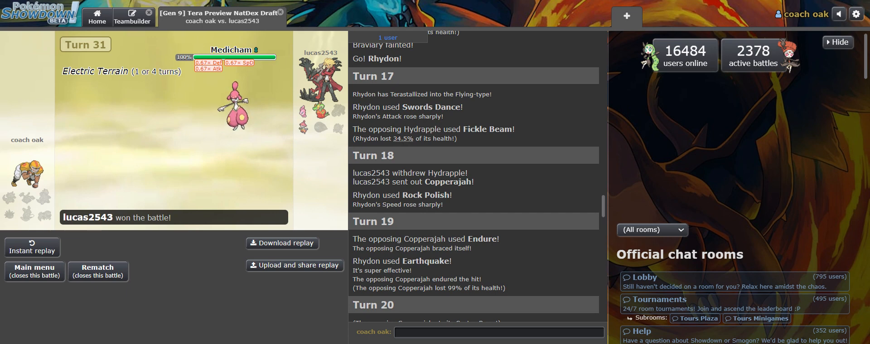
{"action": "mouse_move", "coordinate": [233, 107]}
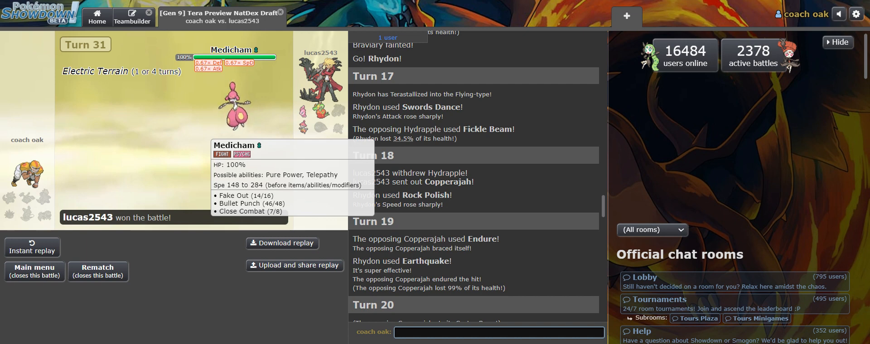
{"action": "left_click", "coordinate": [498, 333]}
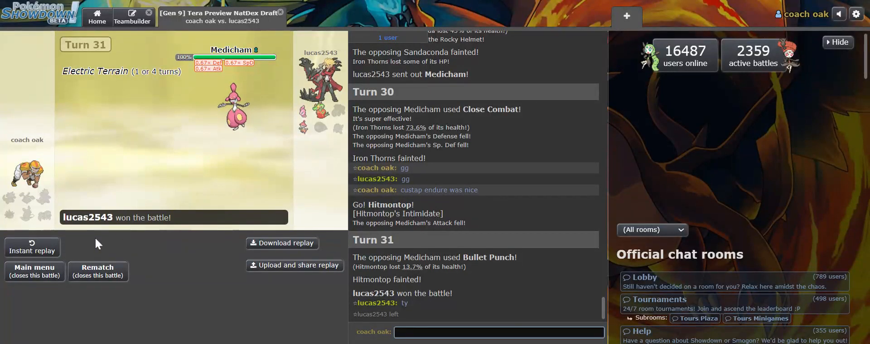
{"action": "mouse_move", "coordinate": [27, 178]}
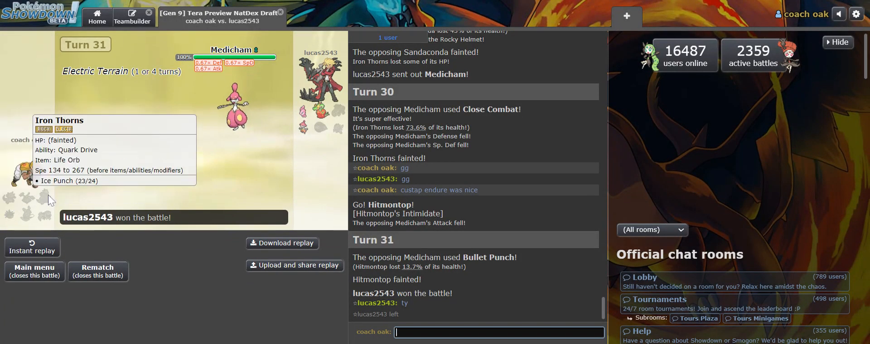
{"action": "mouse_move", "coordinate": [171, 200]}
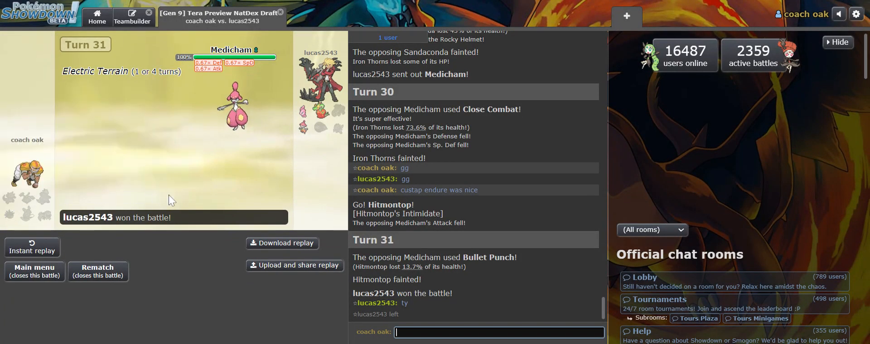
{"action": "mouse_move", "coordinate": [318, 112]}
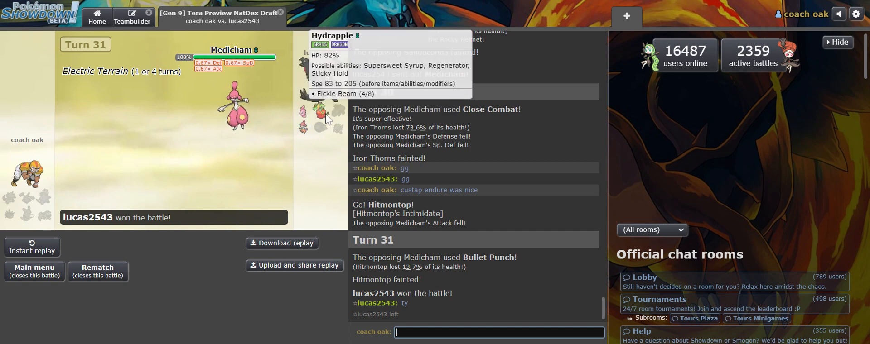
{"action": "mouse_move", "coordinate": [275, 133]}
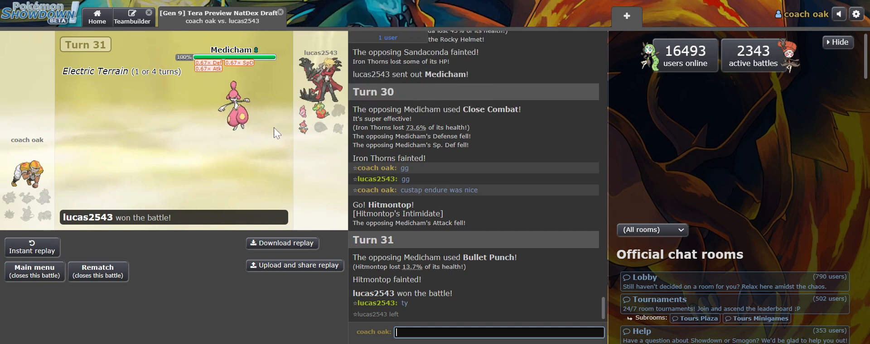
{"action": "mouse_move", "coordinate": [26, 218]}
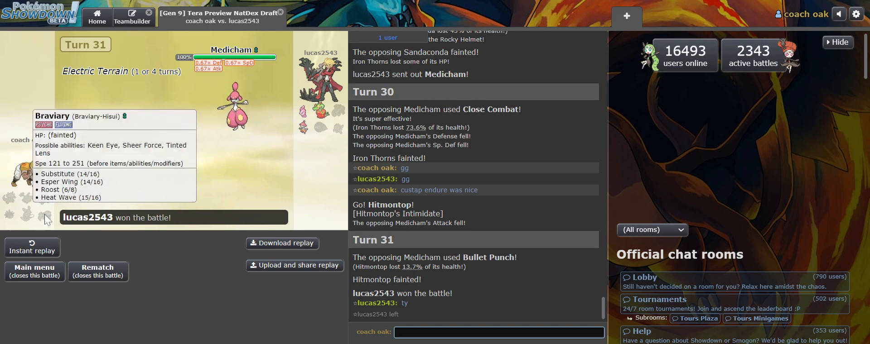
{"action": "left_click", "coordinate": [498, 332]}
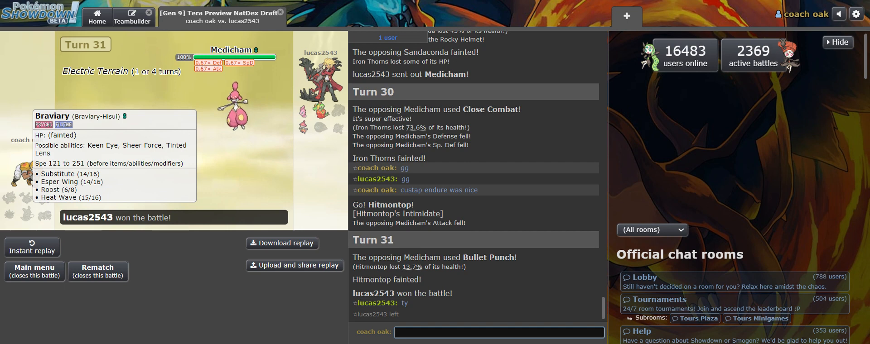
{"action": "mouse_move", "coordinate": [75, 204]}
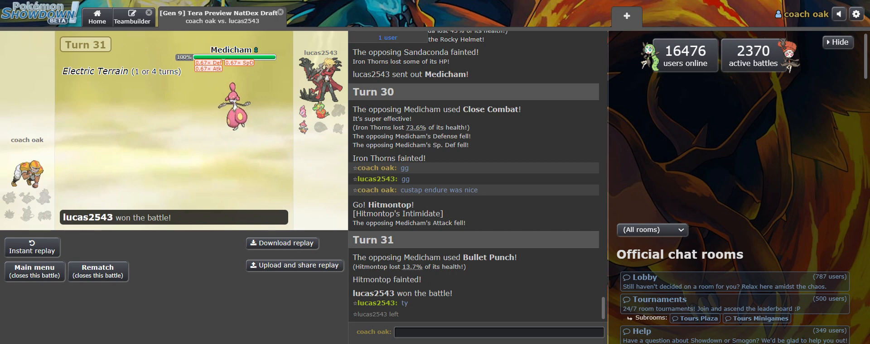
{"action": "left_click", "coordinate": [498, 332]}
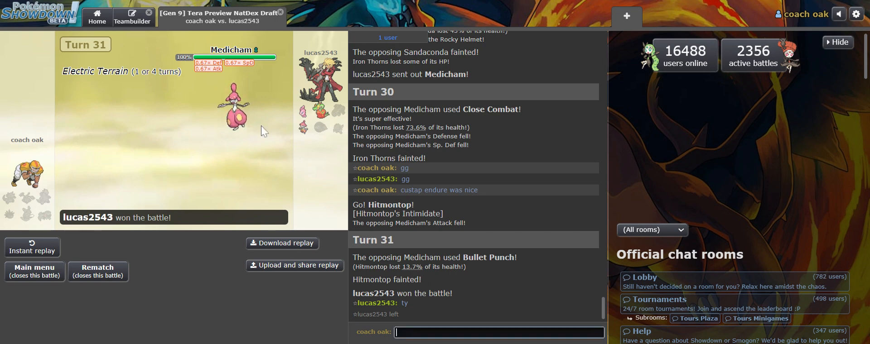
{"action": "mouse_move", "coordinate": [261, 173]}
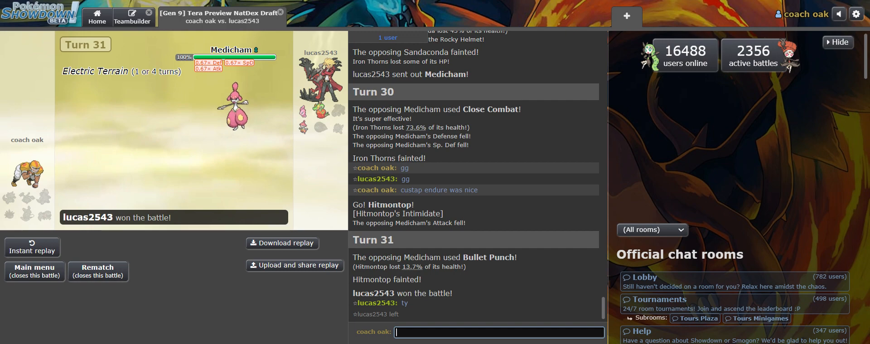
{"action": "mouse_move", "coordinate": [138, 58]}
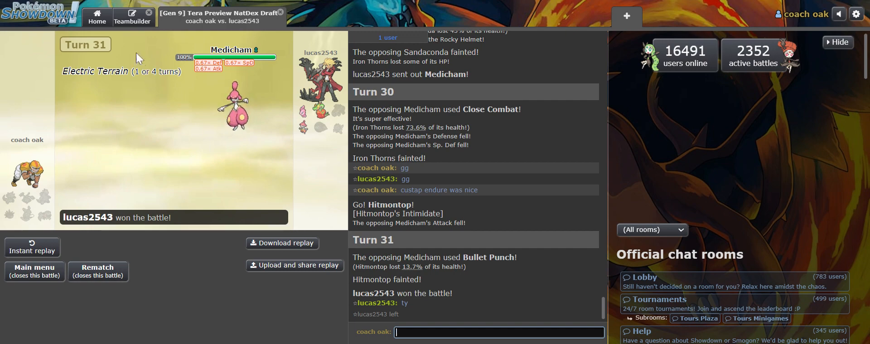
{"action": "left_click", "coordinate": [133, 17]}
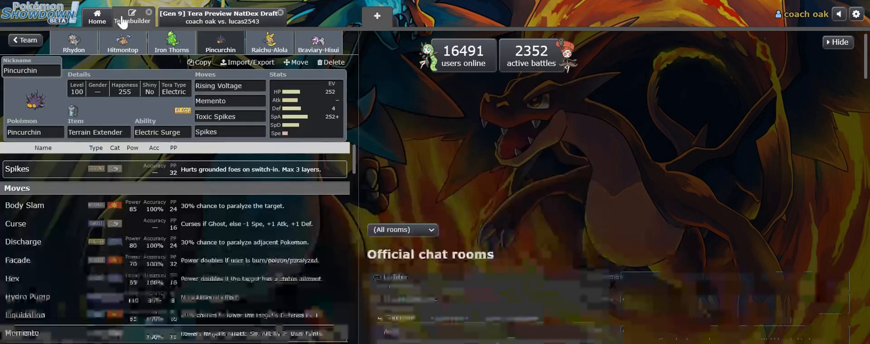
{"action": "left_click", "coordinate": [22, 40]}
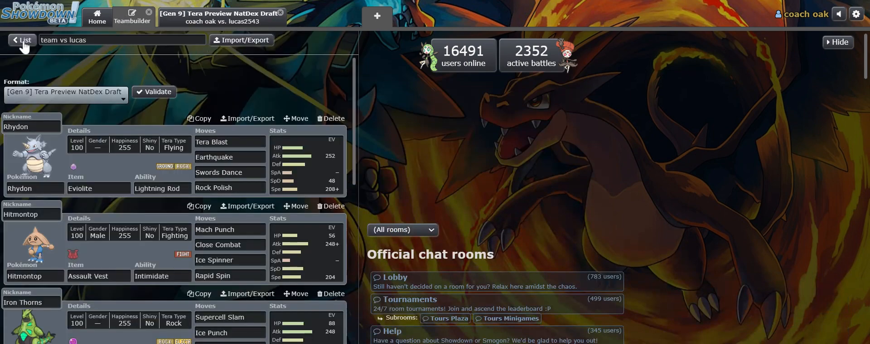
{"action": "left_click", "coordinate": [22, 40]}
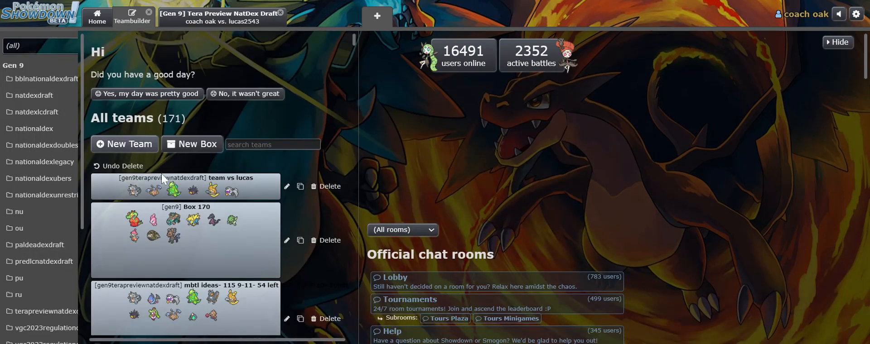
{"action": "mouse_move", "coordinate": [178, 255]}
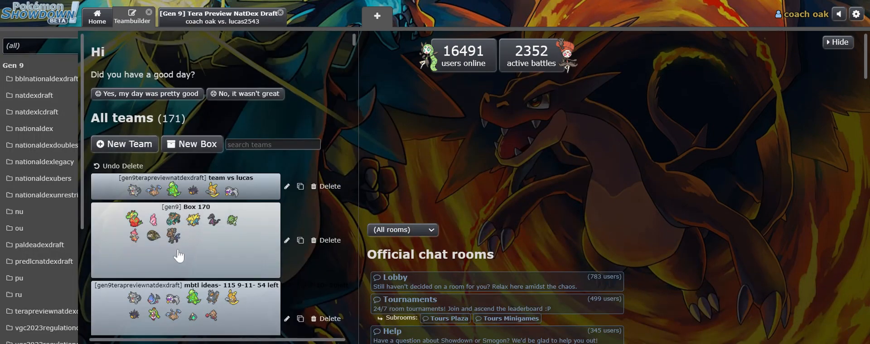
{"action": "mouse_move", "coordinate": [238, 234]}
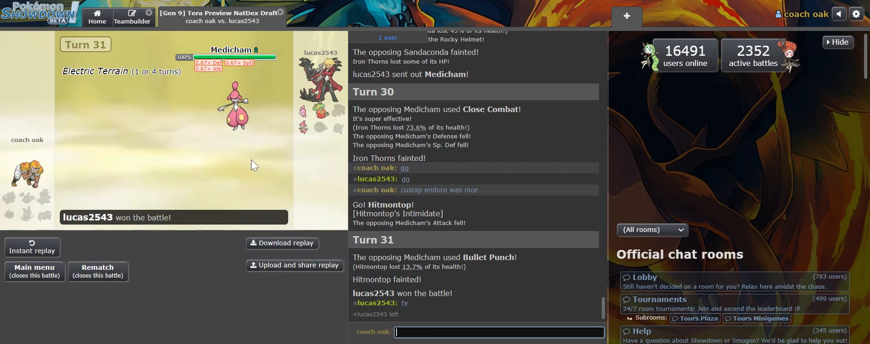
{"action": "mouse_move", "coordinate": [199, 145]}
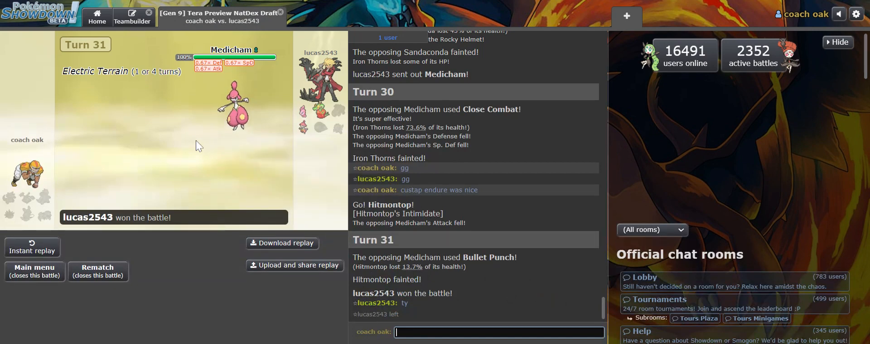